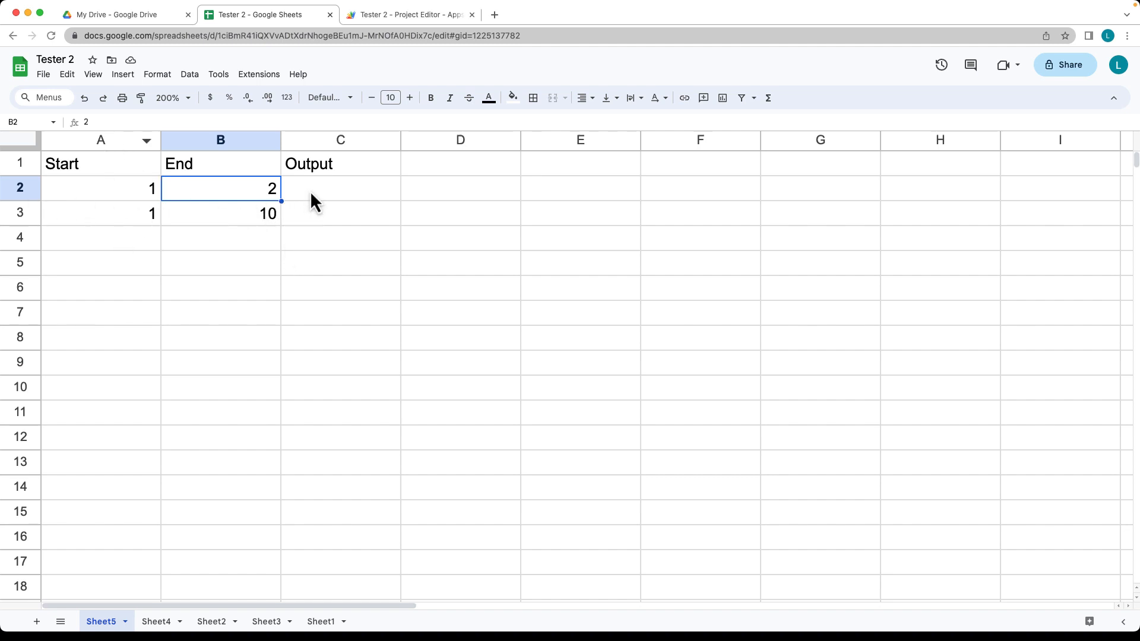
Step: Open the Apps Script project bound to the Tester 2 spreadsheet from Extensions
{"action": "left_click", "coordinate": [259, 73]}
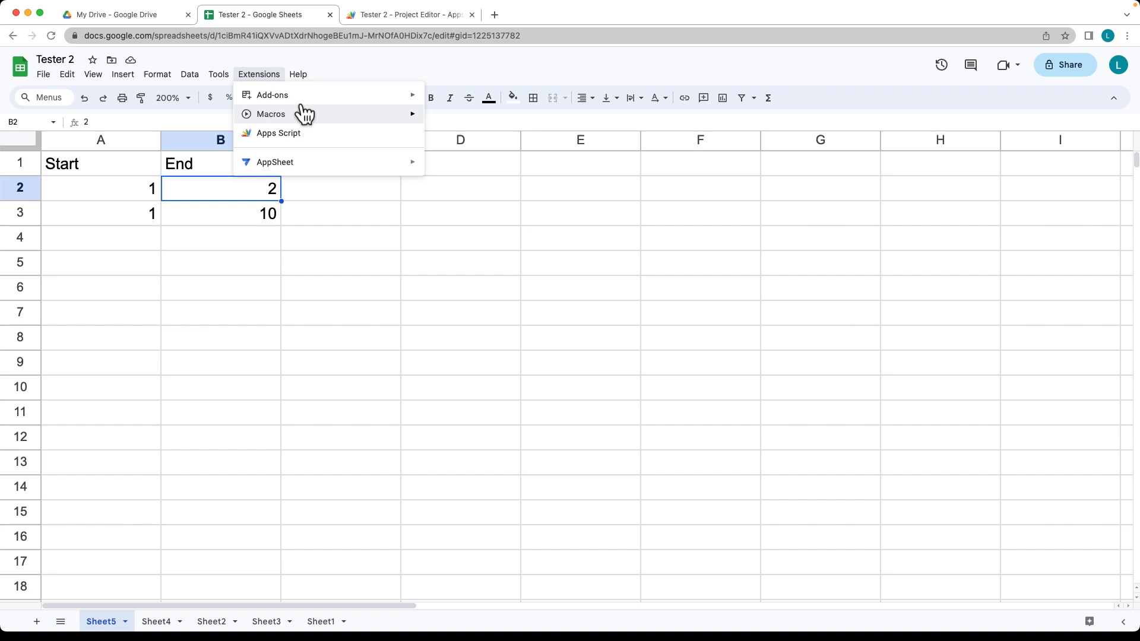
{"action": "left_click", "coordinate": [407, 14]}
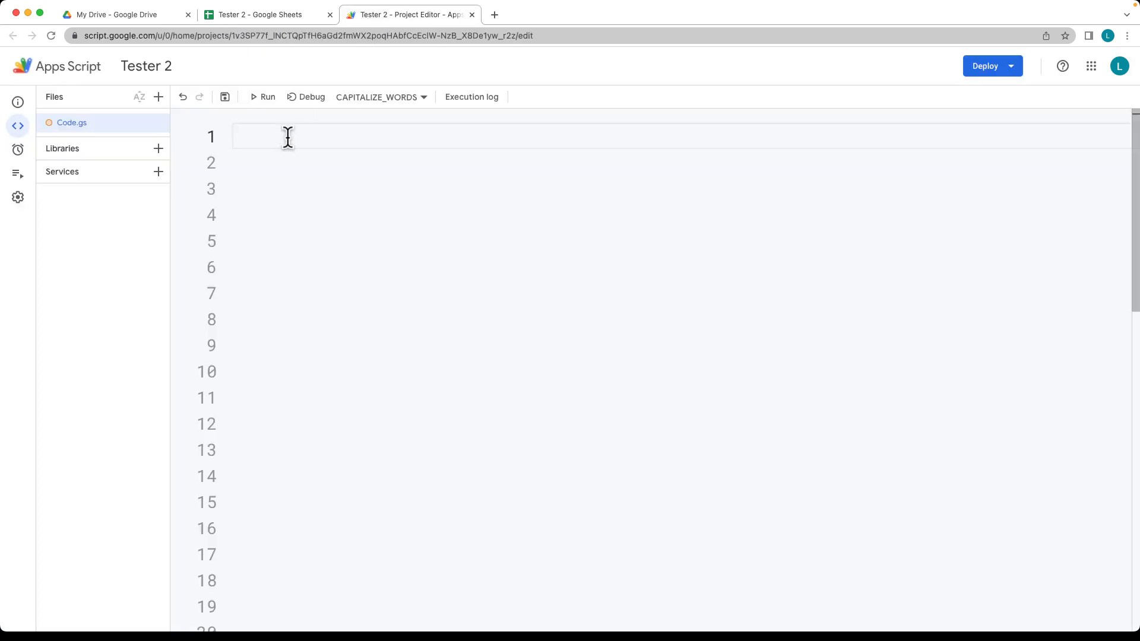
Step: Write the function SUM_OF_EVEN(a,b) header and declare 'let sum = 0'
{"action": "type", "text": "function"}
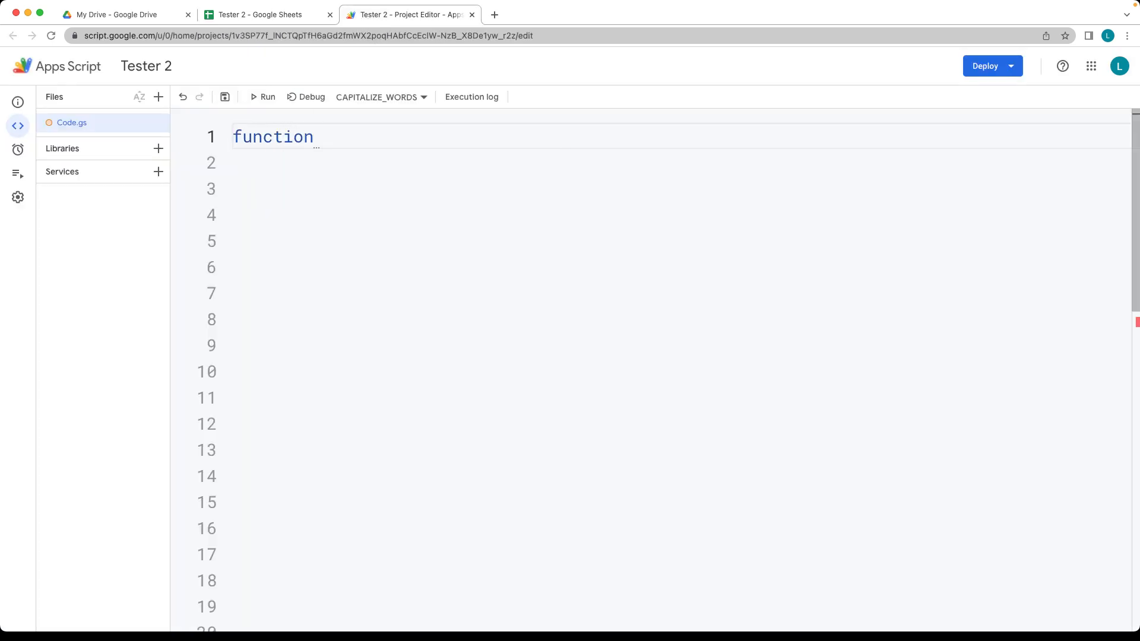
{"action": "type", "text": "SUM_"}
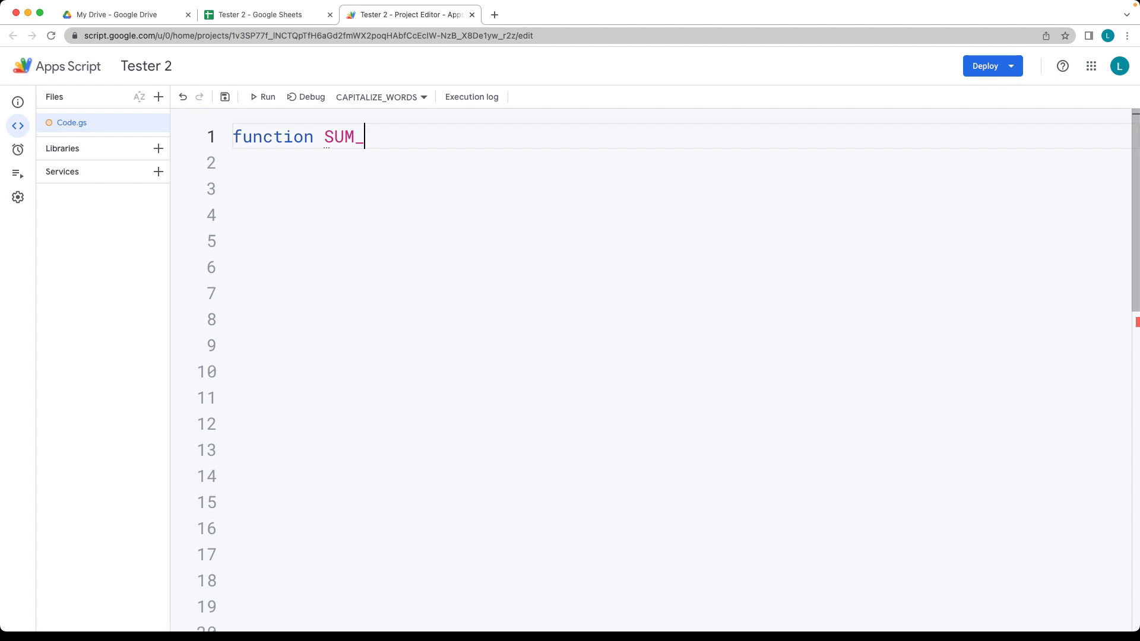
{"action": "type", "text": "OF_E"}
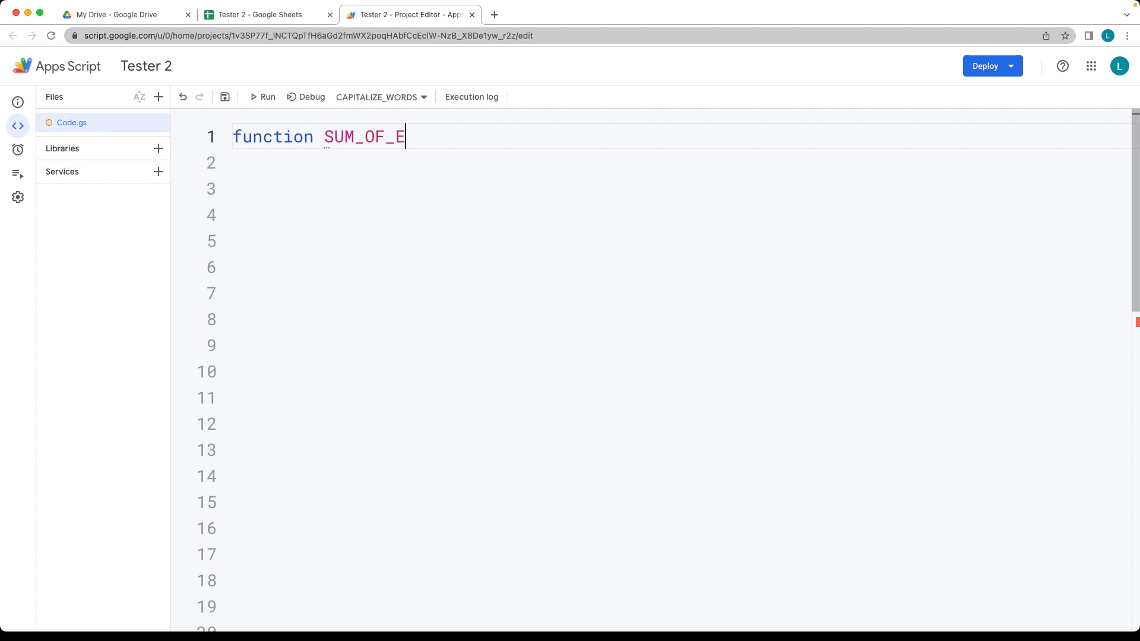
{"action": "type", "text": "VEN()"}
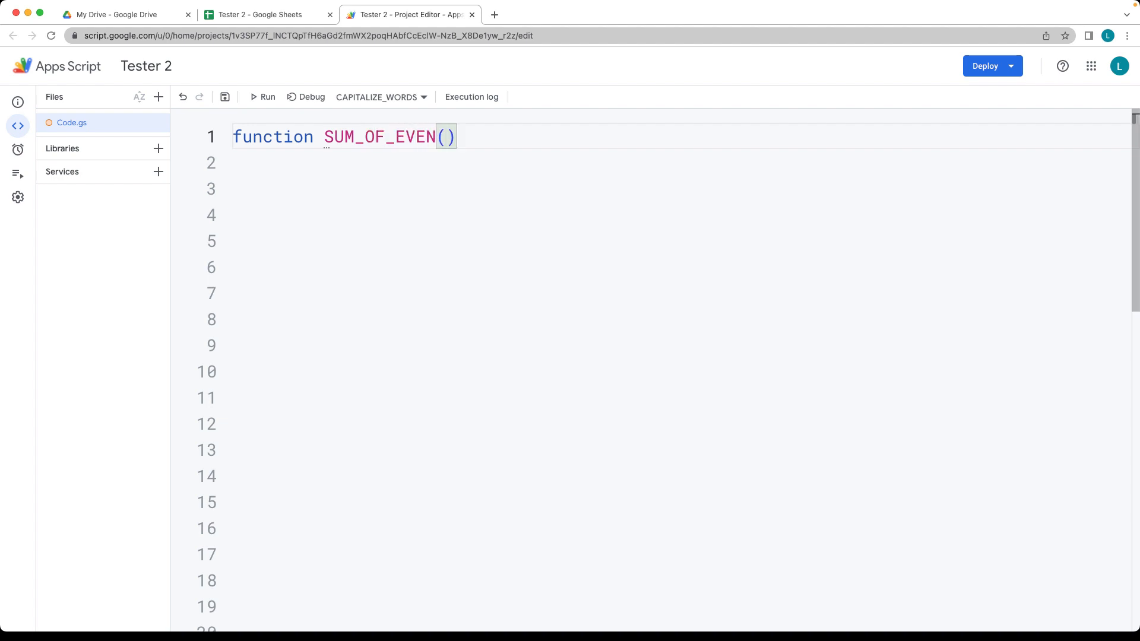
{"action": "type", "text": "a"}
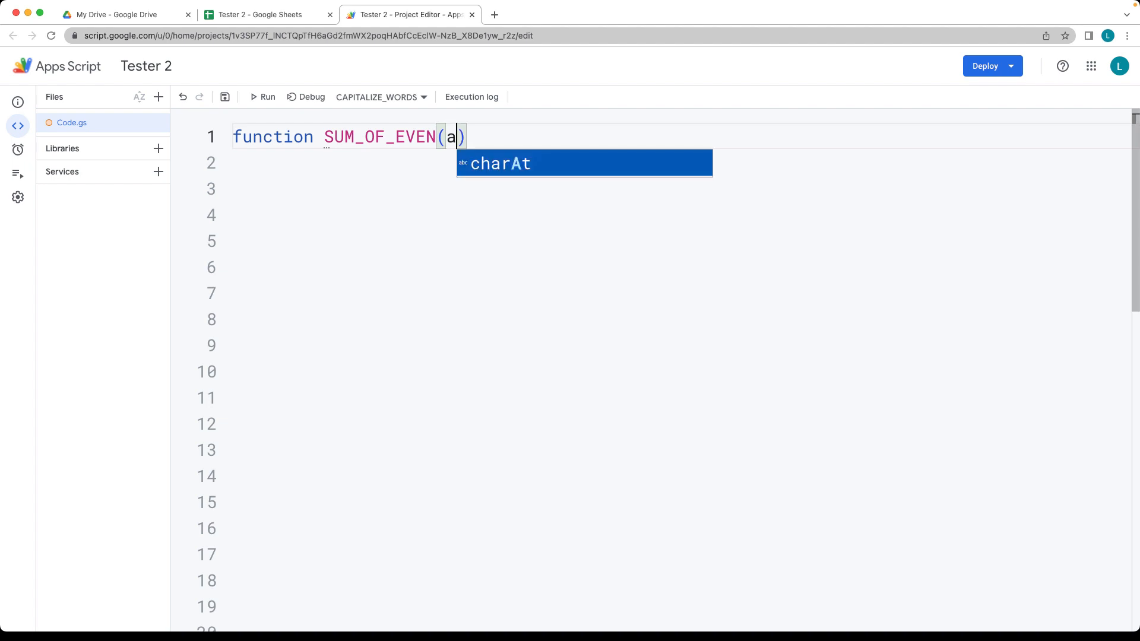
{"action": "type", "text": ",b"}
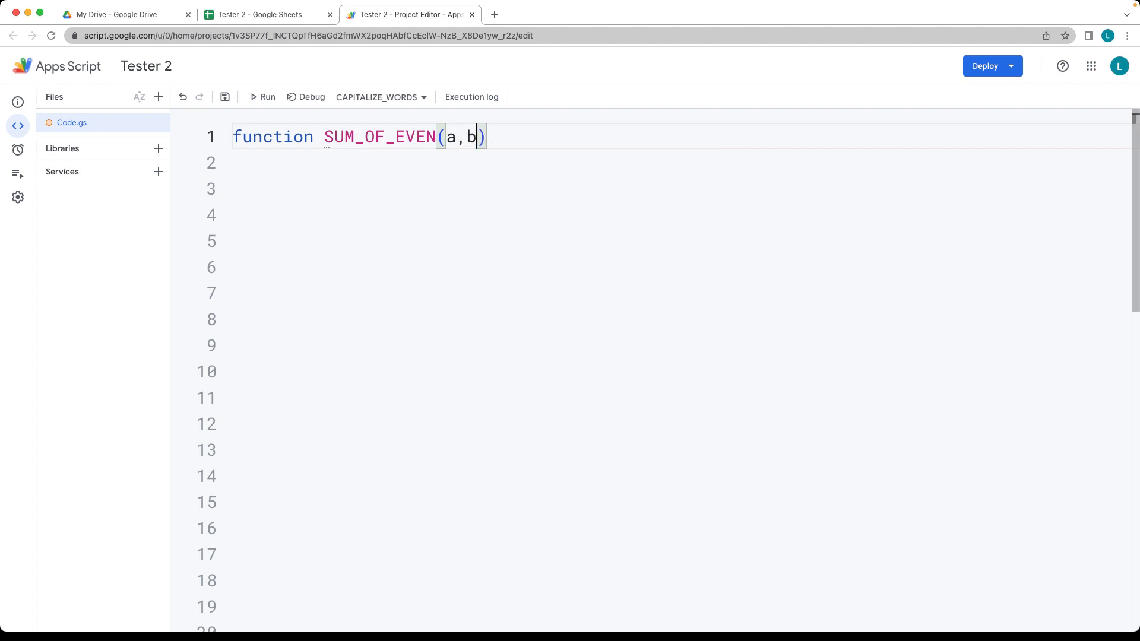
{"action": "type", "text": "{"}
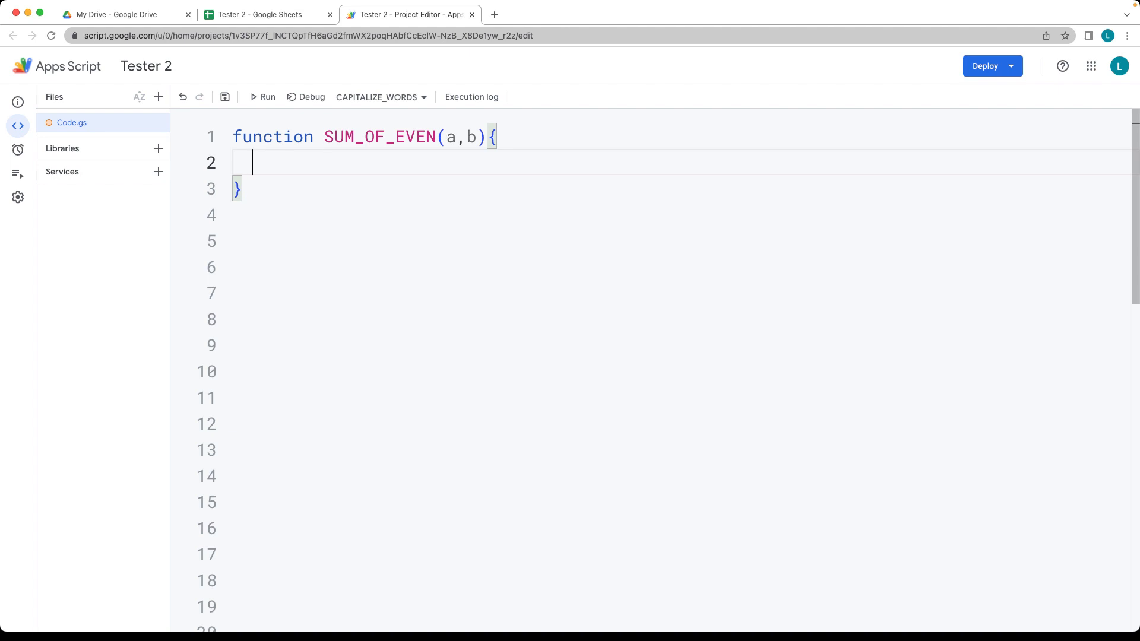
{"action": "type", "text": "let"}
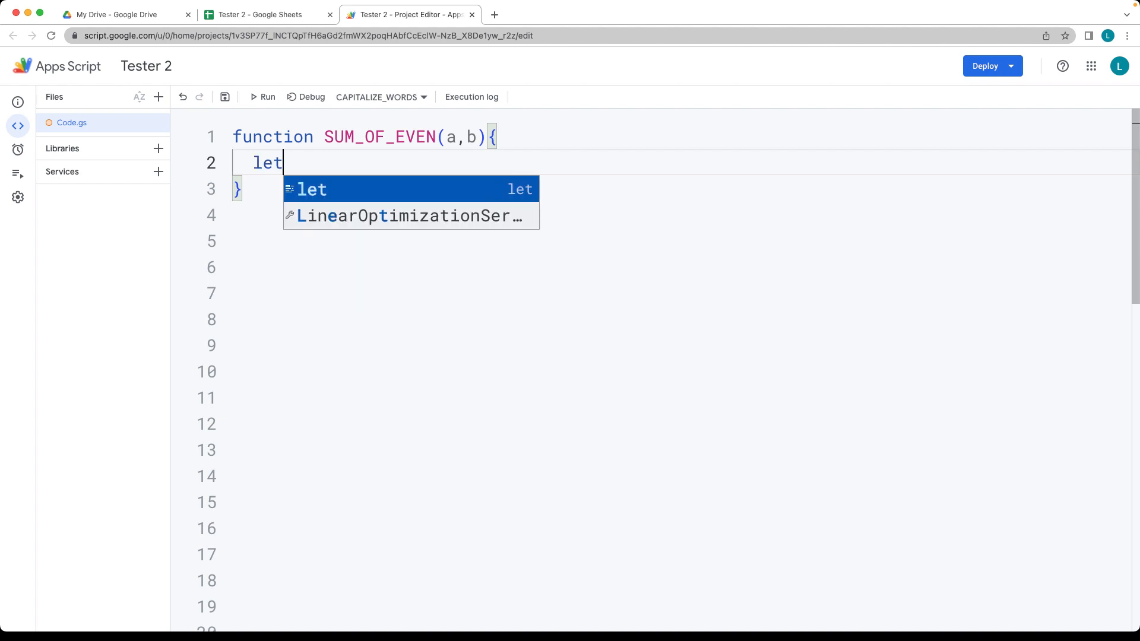
{"action": "type", "text": "sum = 0;"}
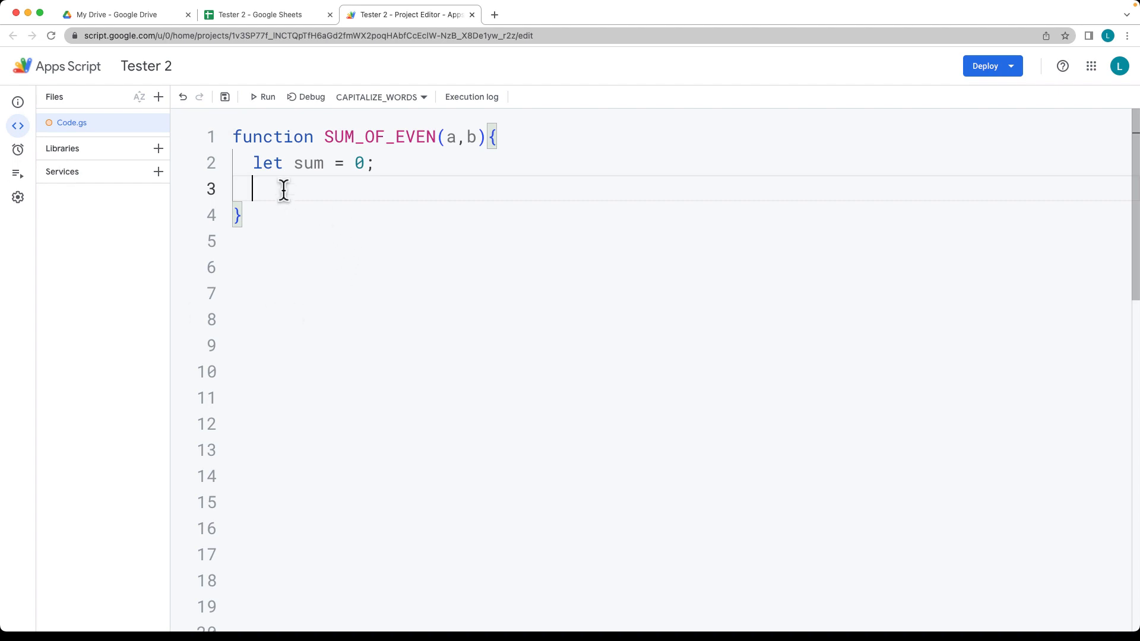
Step: Add the loop for(let i=a; i<b+1; i++) with an empty body line
{"action": "type", "text": "for("}
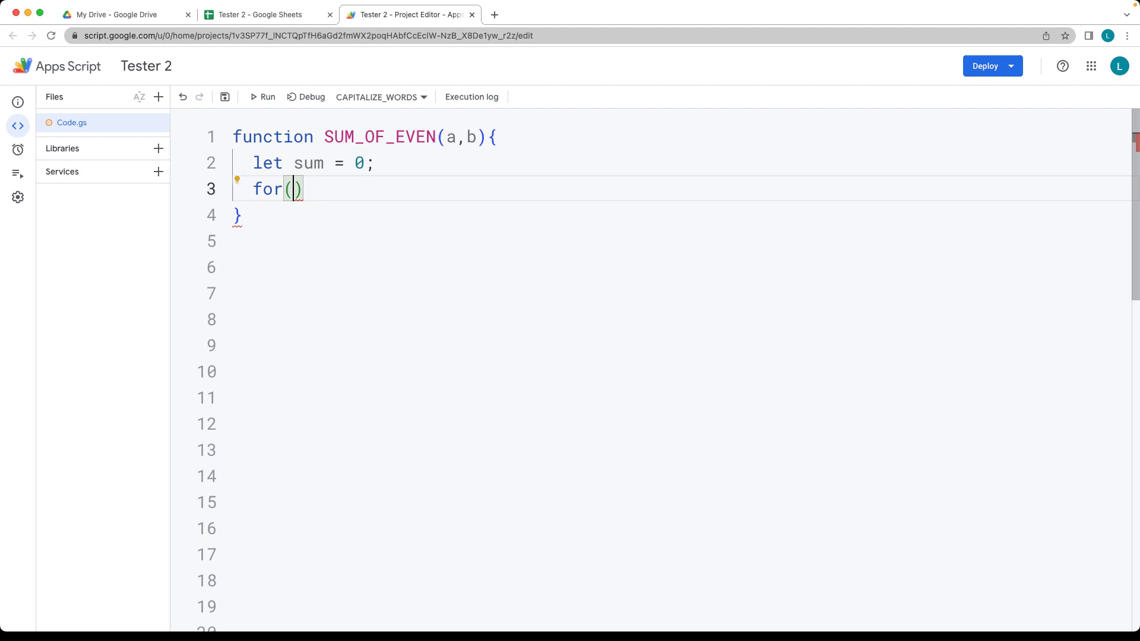
{"action": "type", "text": "let i"}
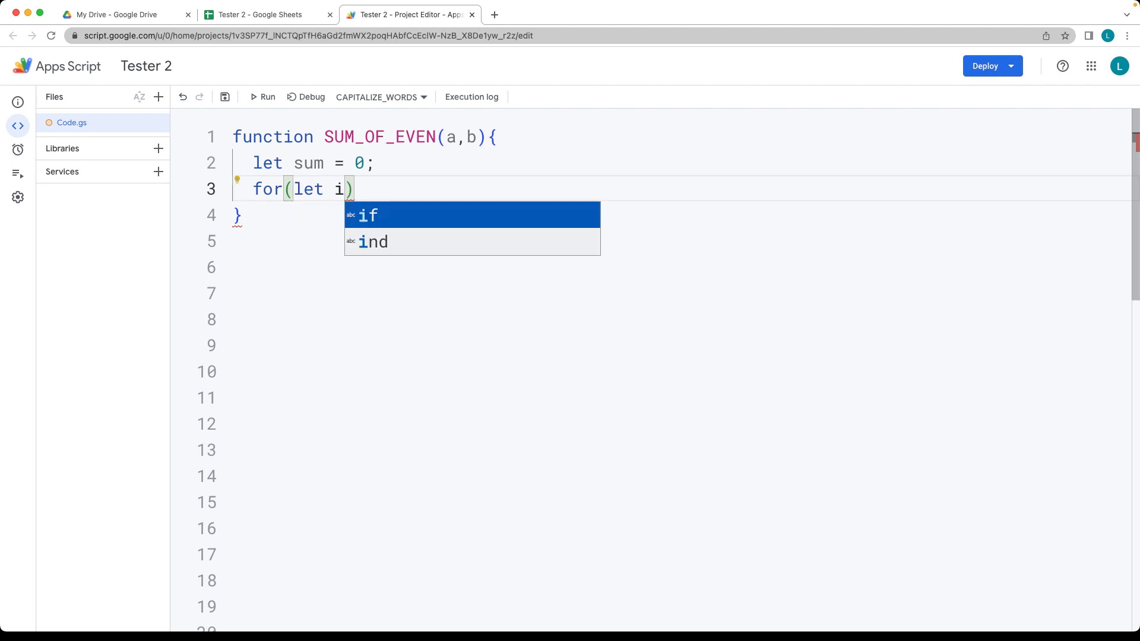
{"action": "type", "text": "="}
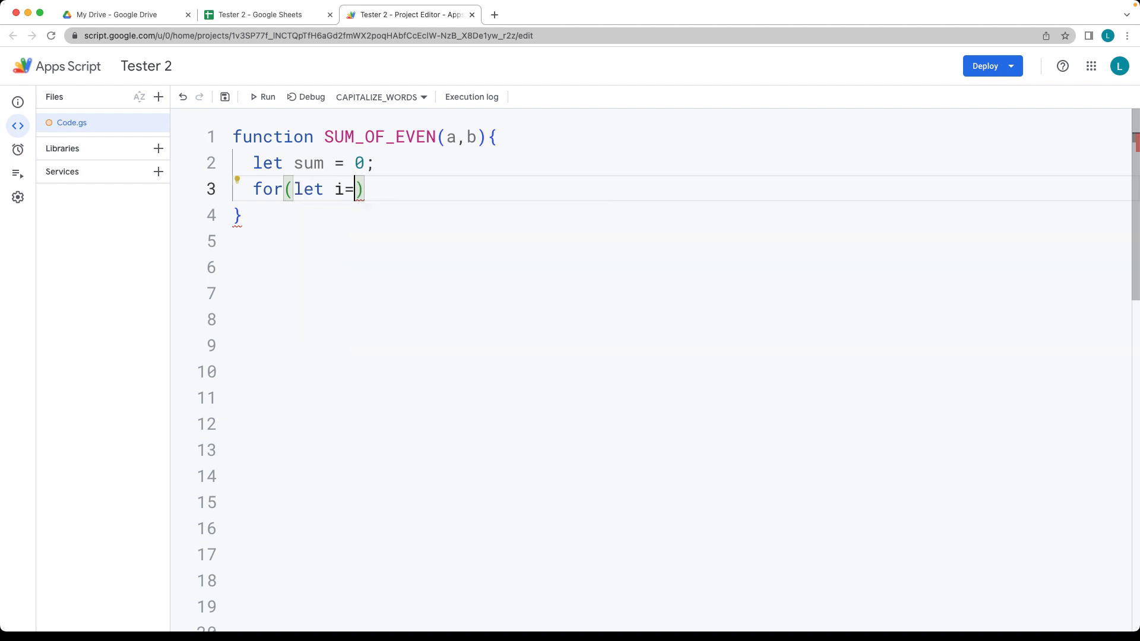
{"action": "type", "text": "a;"}
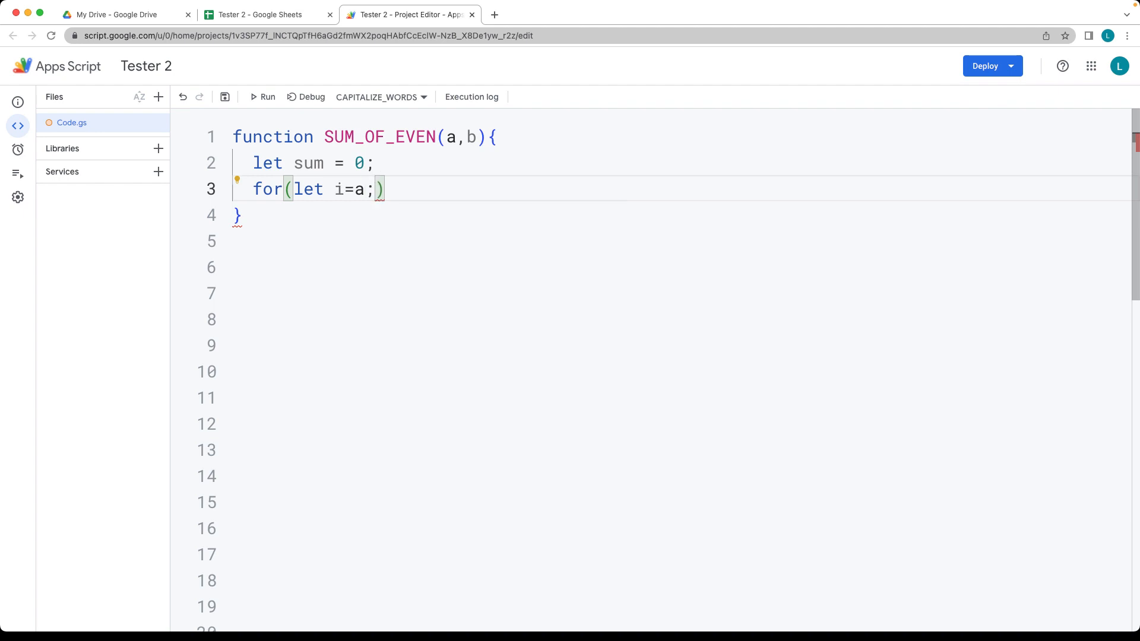
{"action": "type", "text": "i<"}
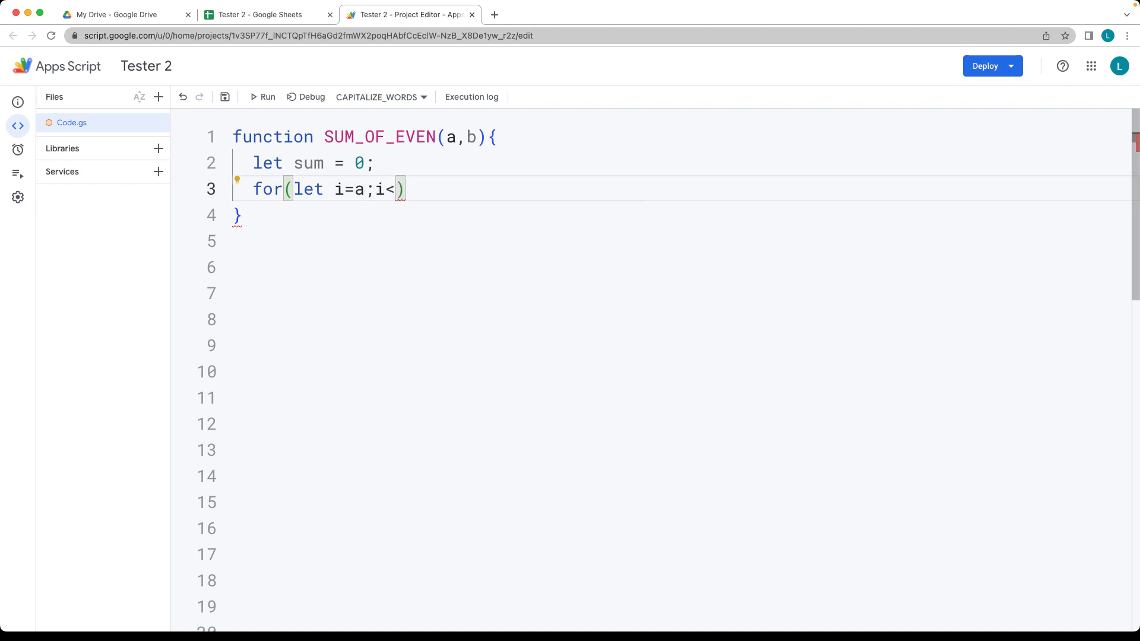
{"action": "type", "text": "b"}
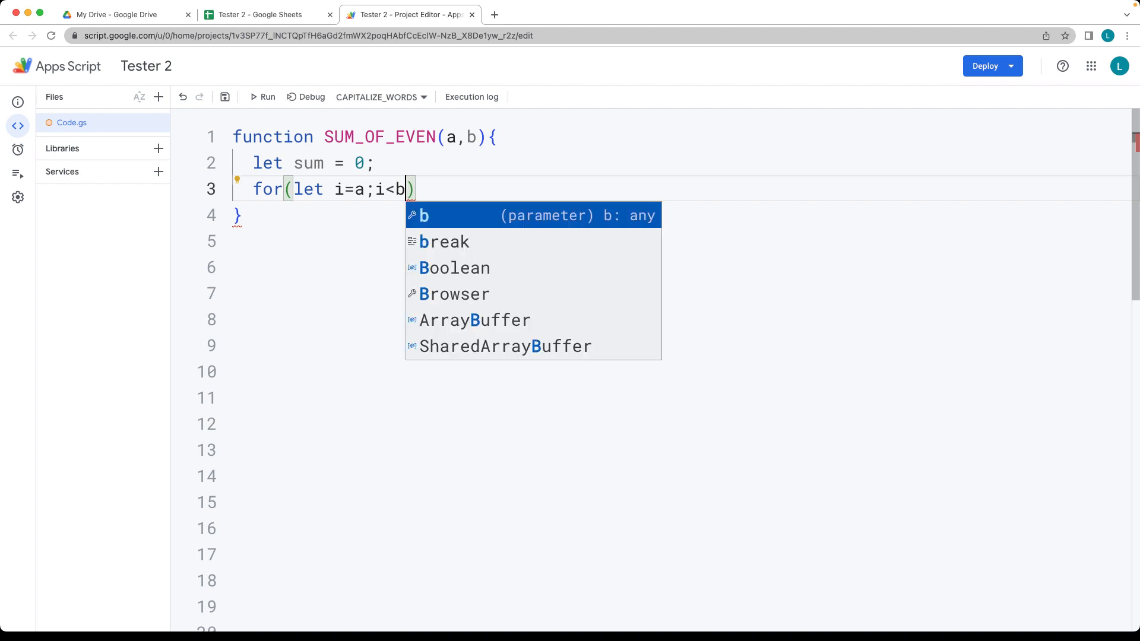
{"action": "type", "text": "+1"}
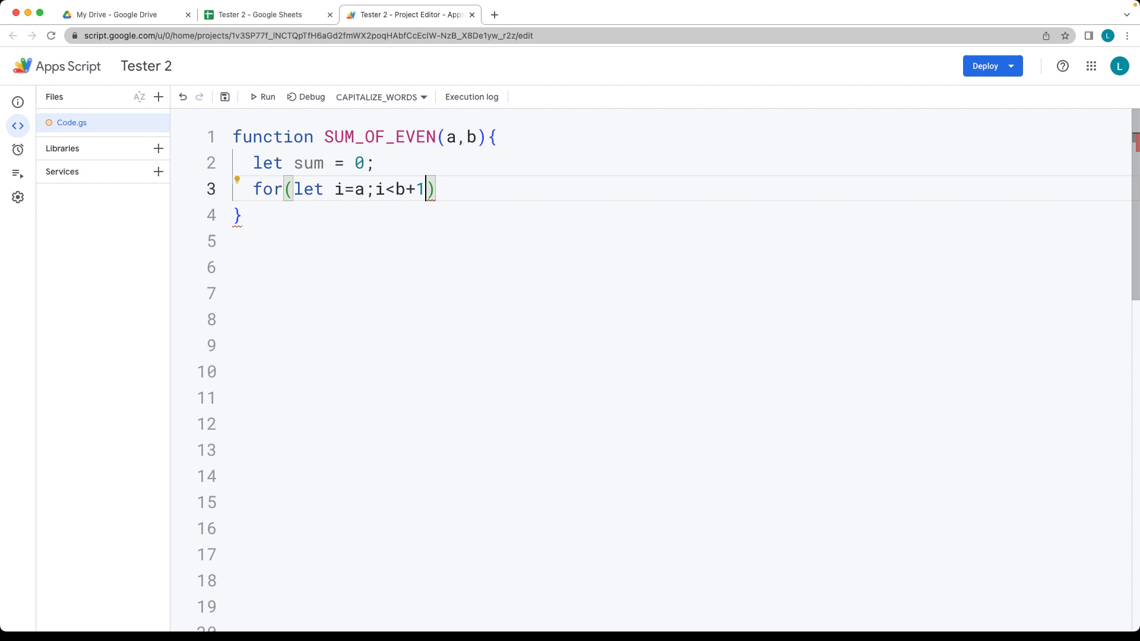
{"action": "type", "text": ";"}
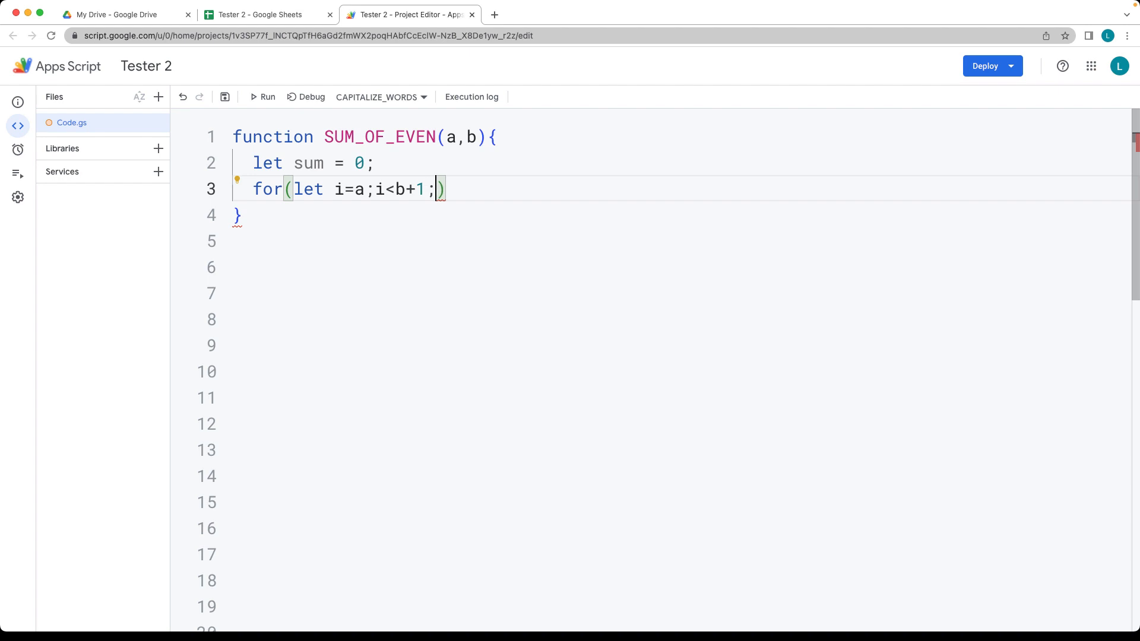
{"action": "type", "text": "i"}
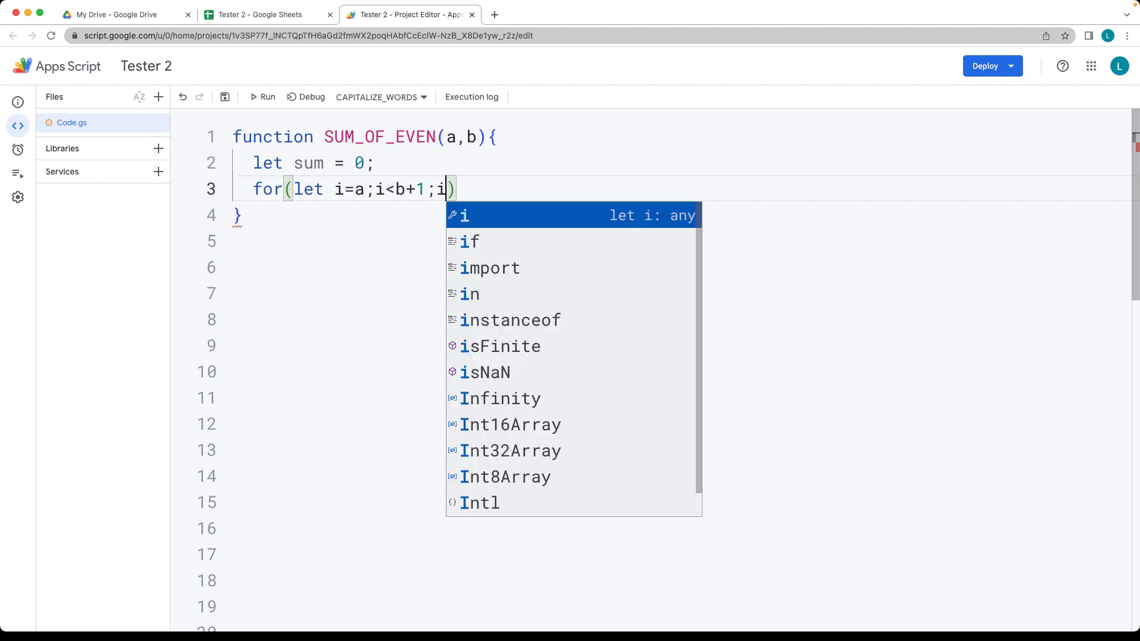
{"action": "type", "text": "++){"}
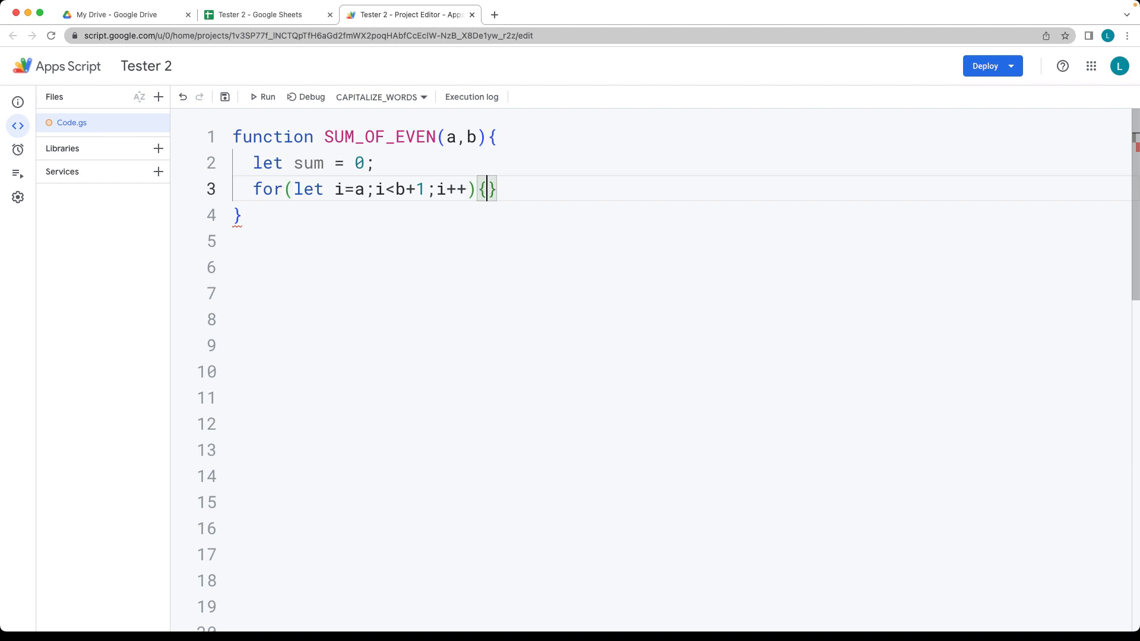
{"action": "key", "text": "enter"}
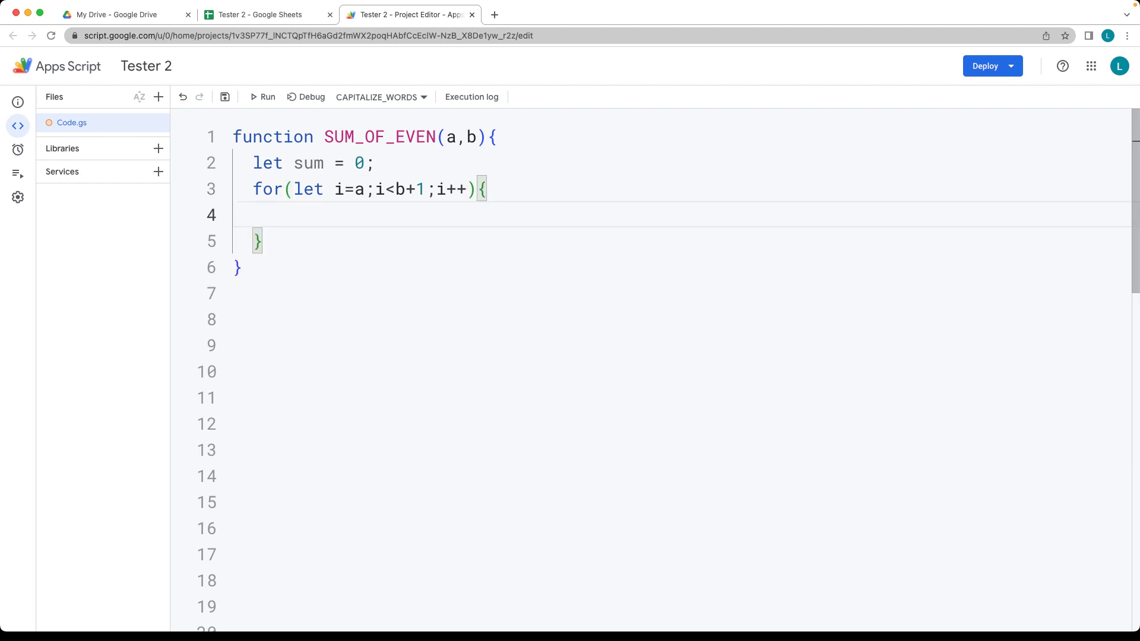
Step: Add an if (i%2===0) block that does 'sum += i;'
{"action": "type", "text": "if("}
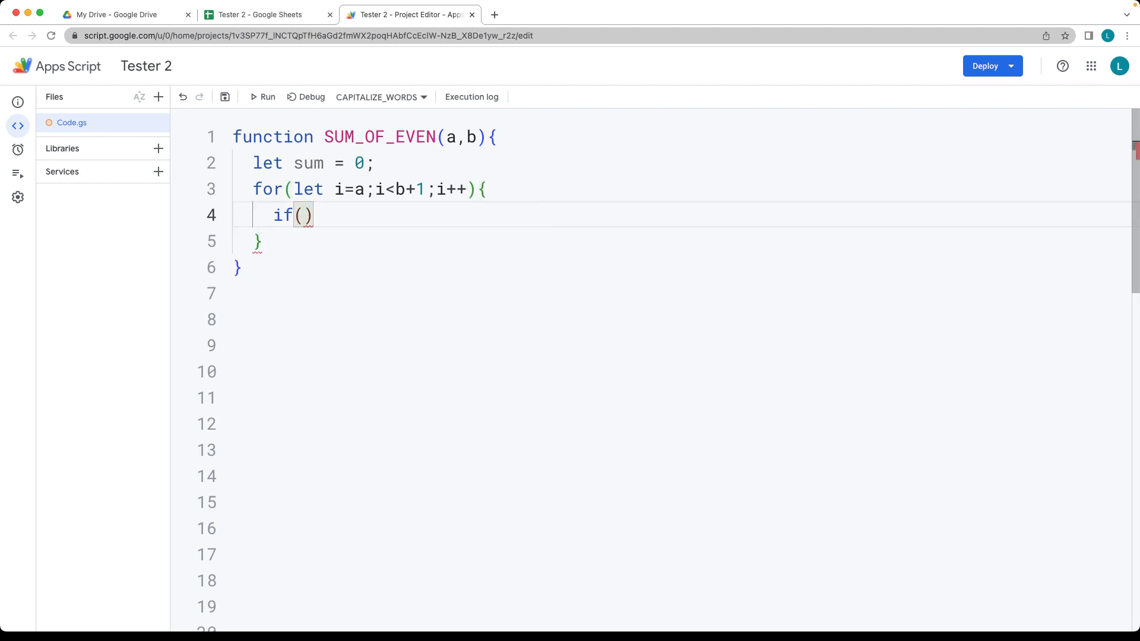
{"action": "type", "text": "i"}
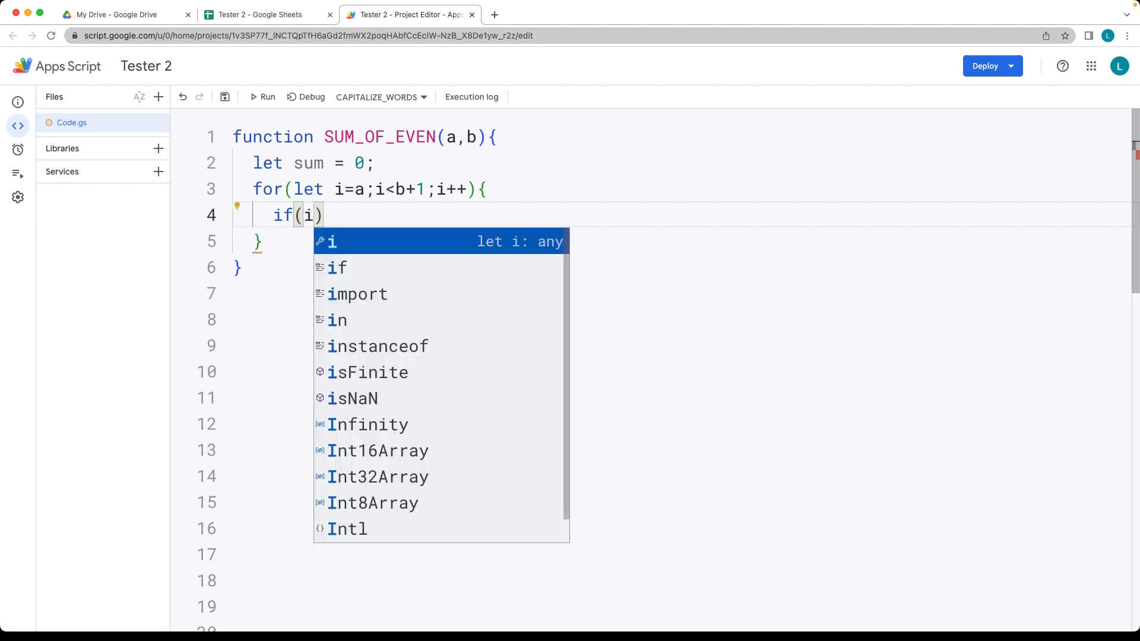
{"action": "type", "text": "%"}
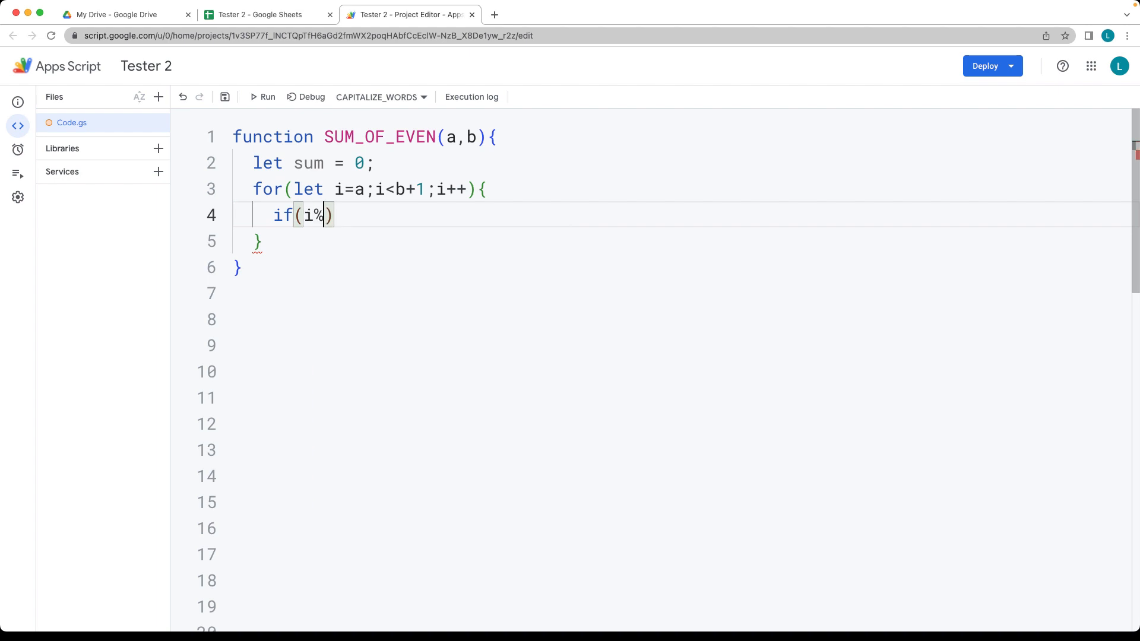
{"action": "type", "text": "2"}
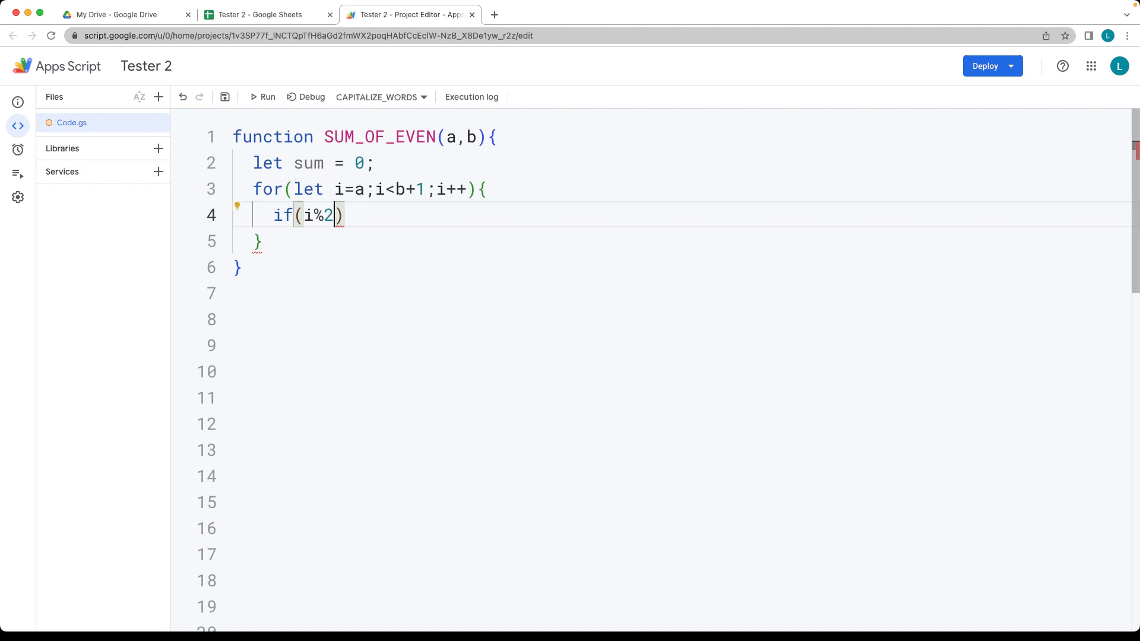
{"action": "type", "text": "===0"}
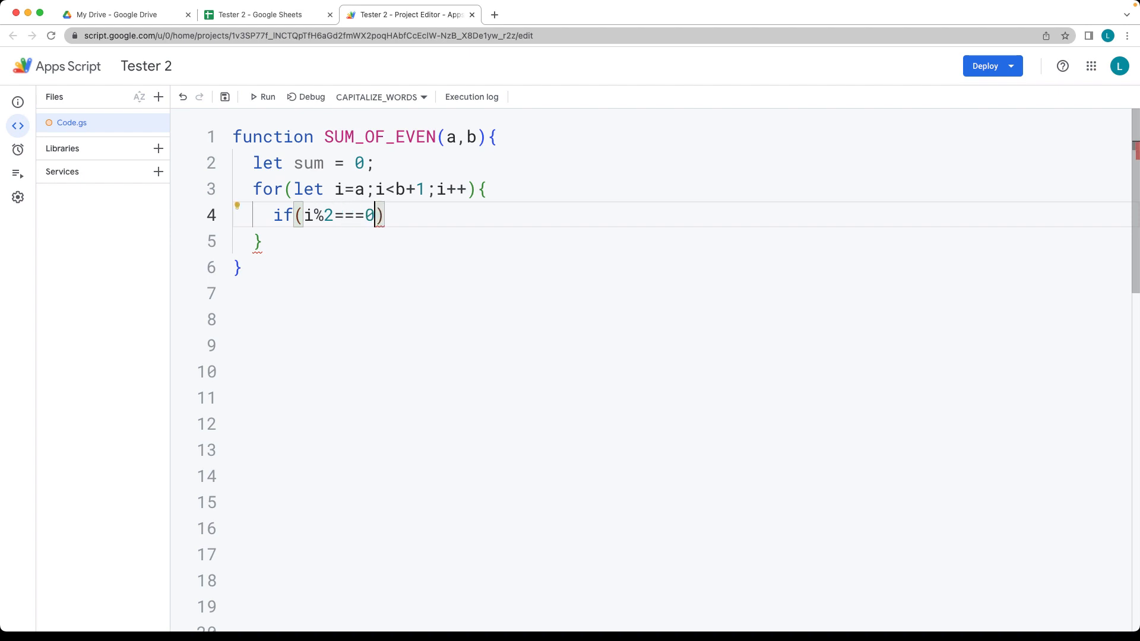
{"action": "type", "text": "{"}
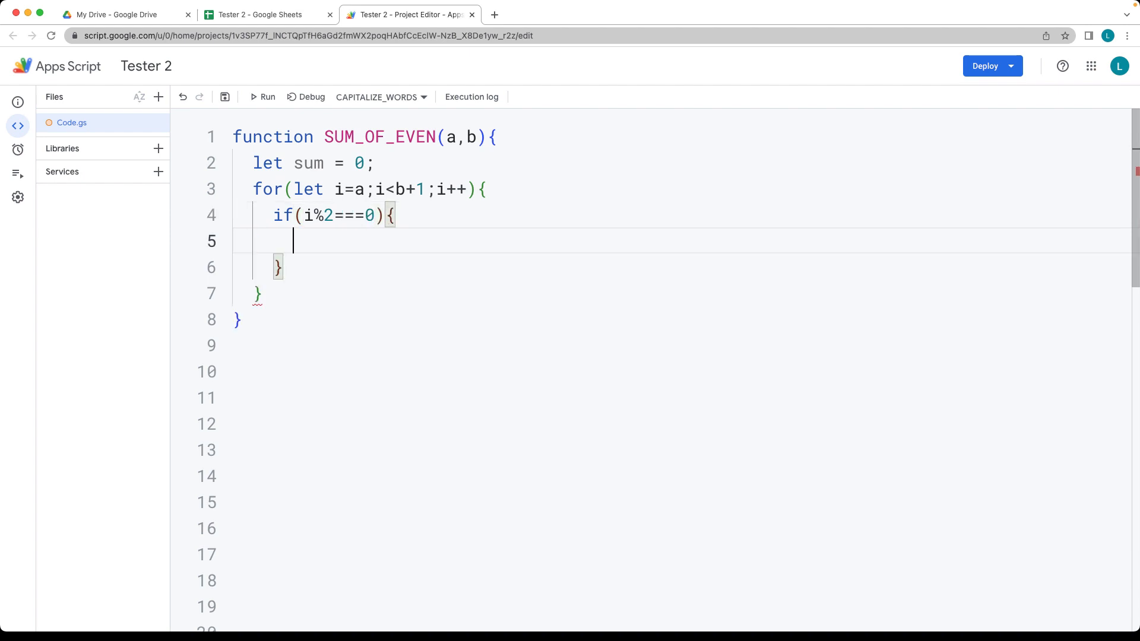
{"action": "type", "text": "sum"}
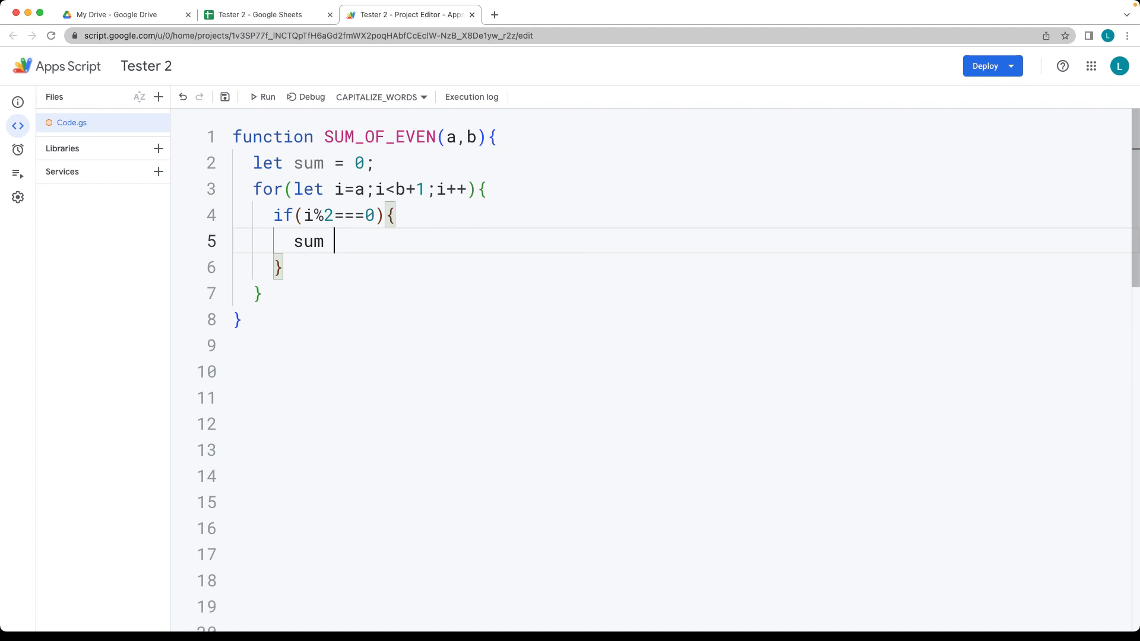
{"action": "type", "text": "+="}
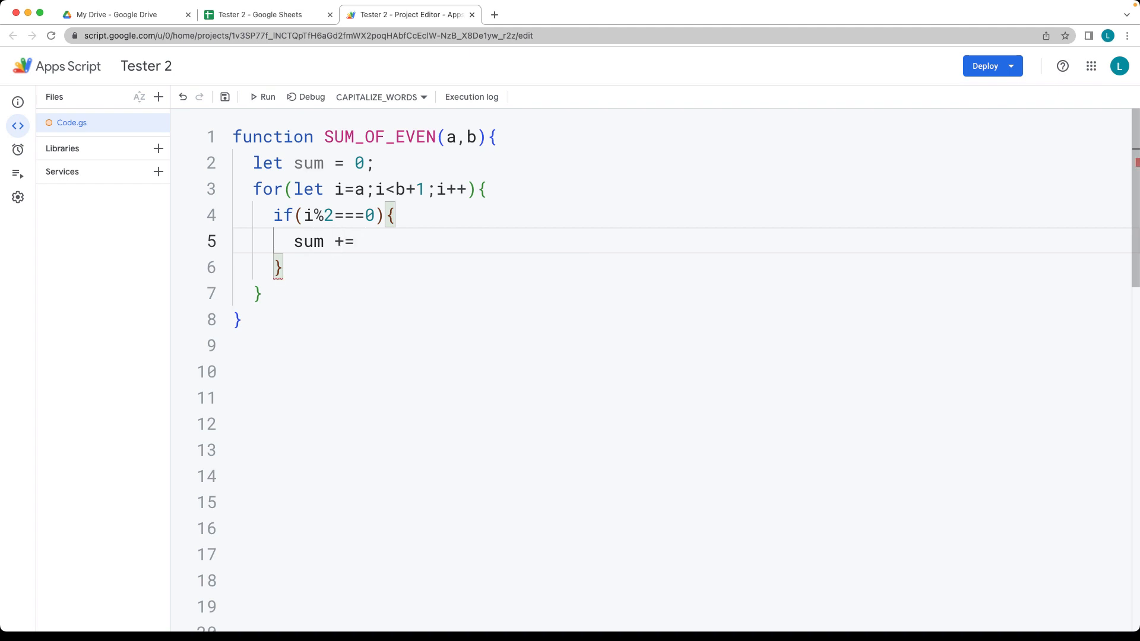
{"action": "type", "text": "i;"}
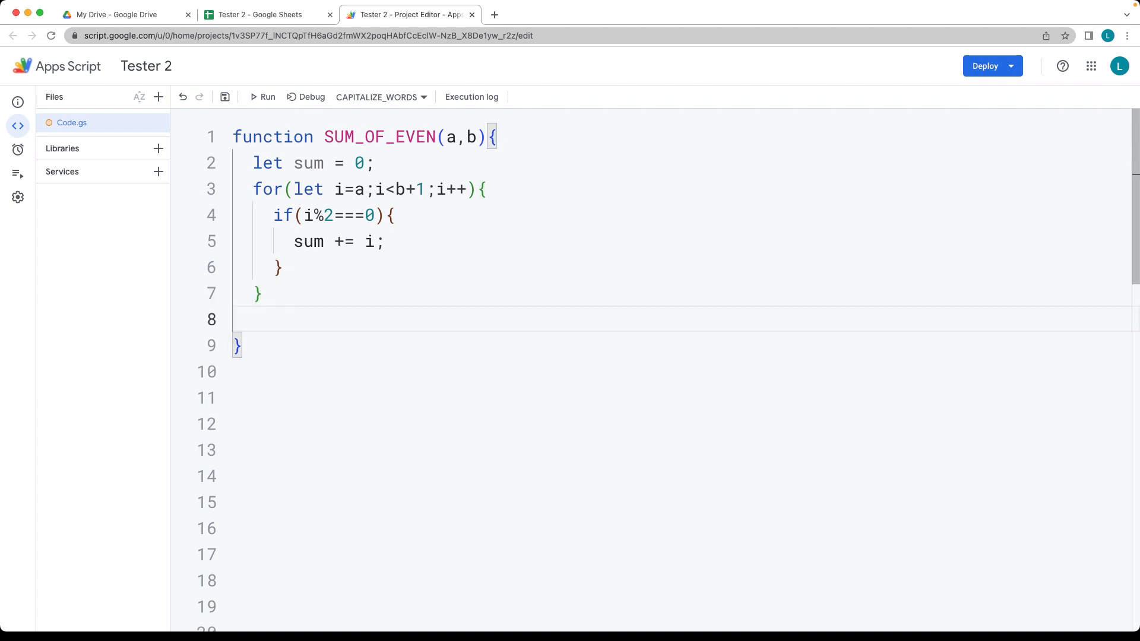
Step: End the function with 'return sum;' and select the SUM_OF_EVEN name
{"action": "type", "text": "re"}
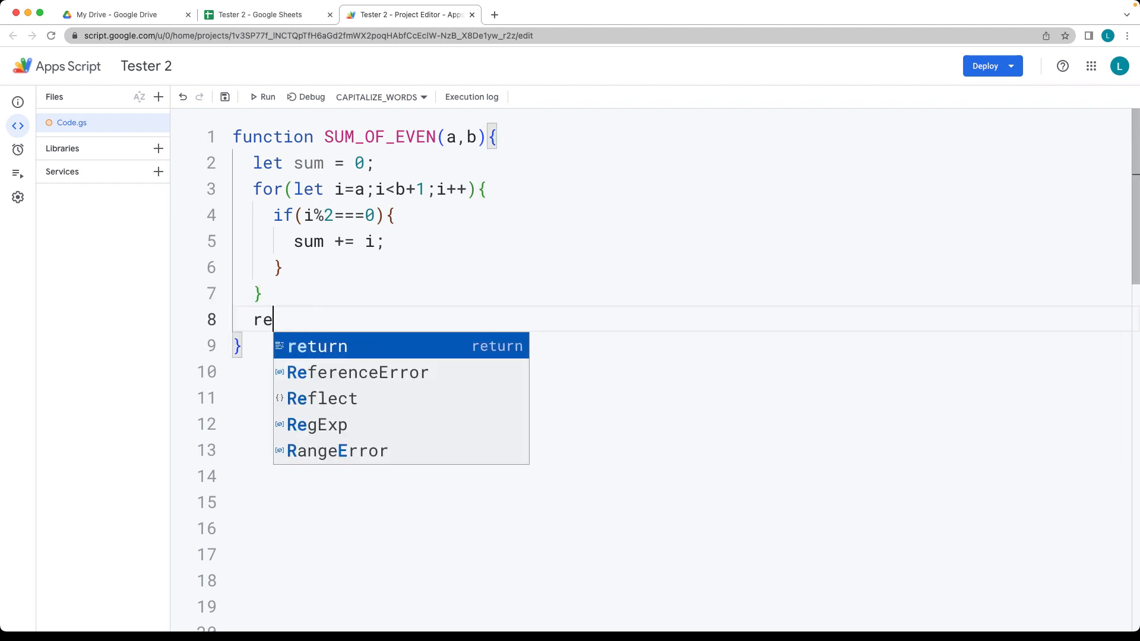
{"action": "key", "text": "Tab"}
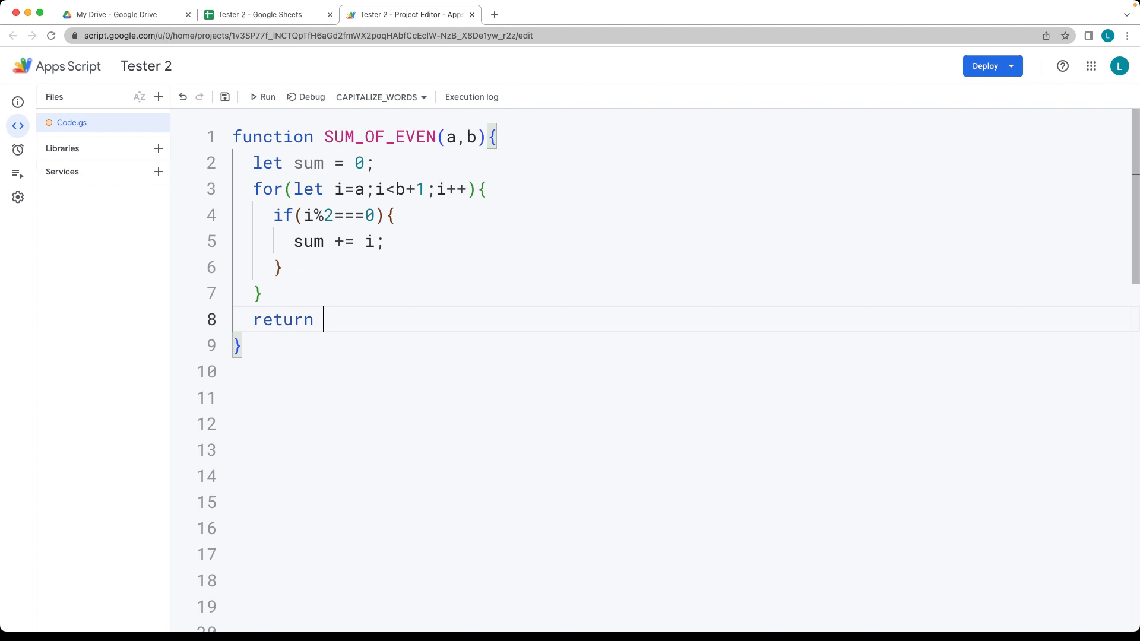
{"action": "type", "text": "sum;"}
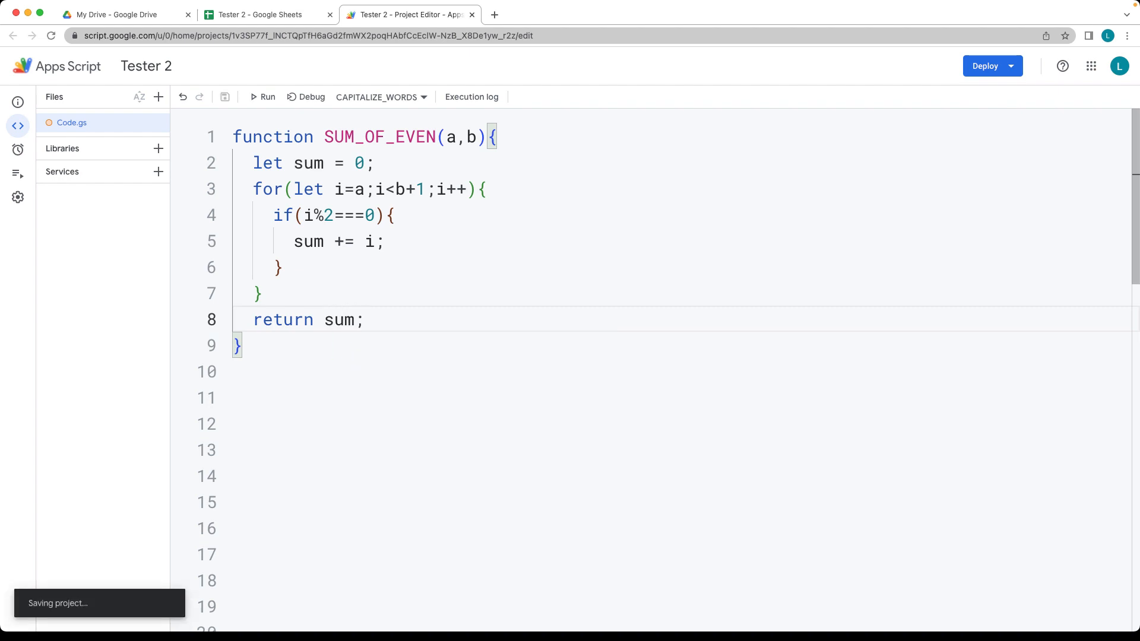
{"action": "double_click", "coordinate": [380, 136]}
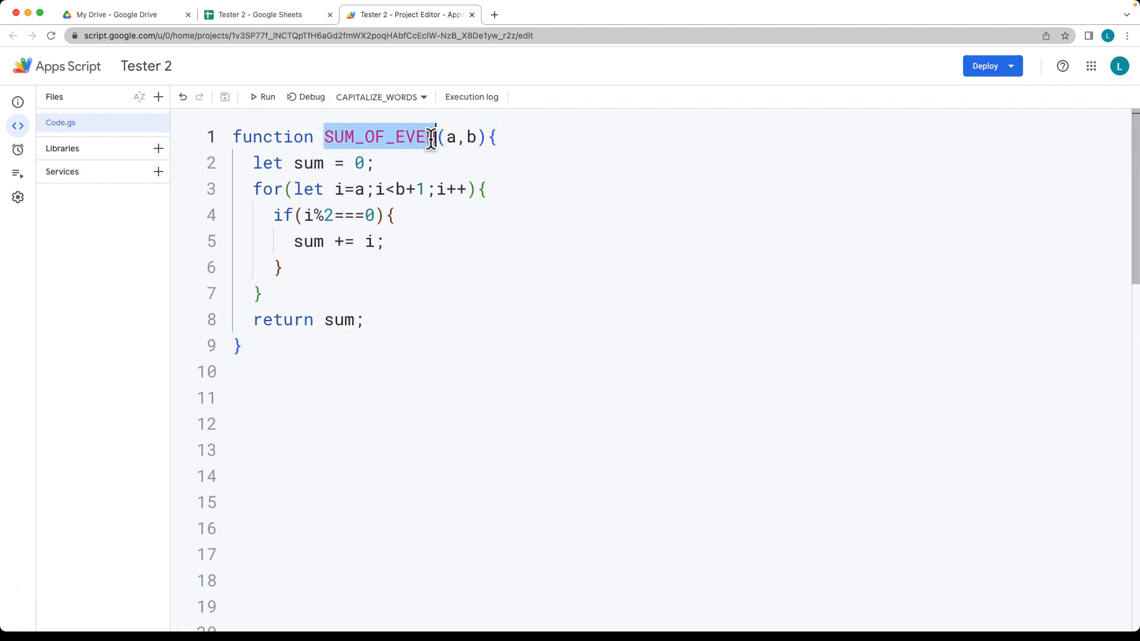
{"action": "left_click", "coordinate": [267, 14]}
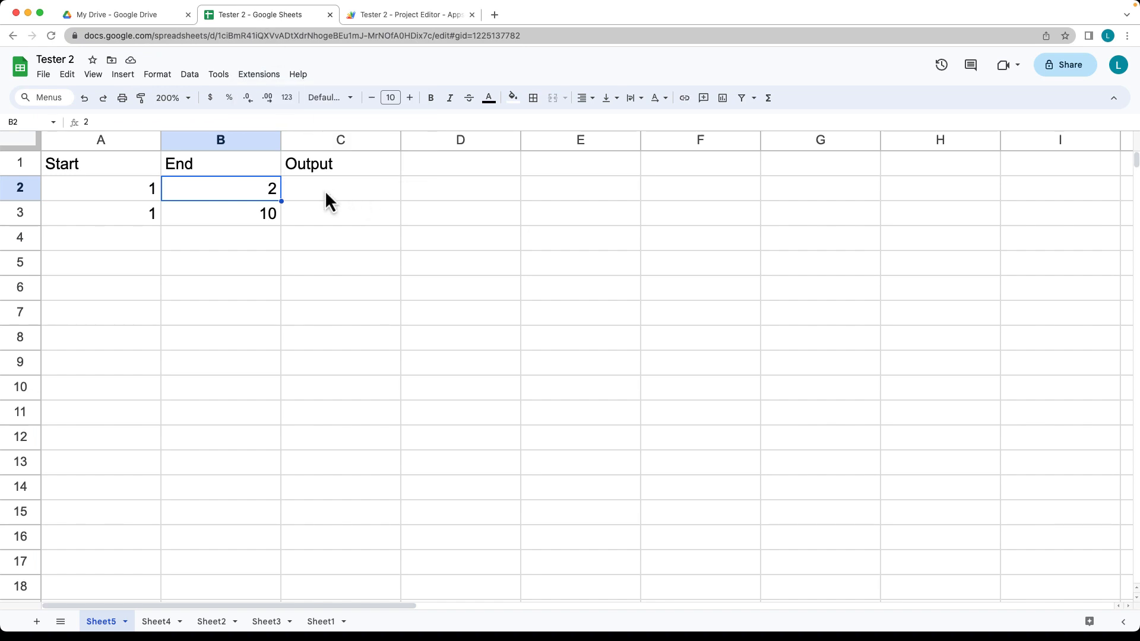
Step: Enter =SUM_OF_EVEN(A2,B2) in C2, picking cell A2 as the first argument
{"action": "type", "text": "="}
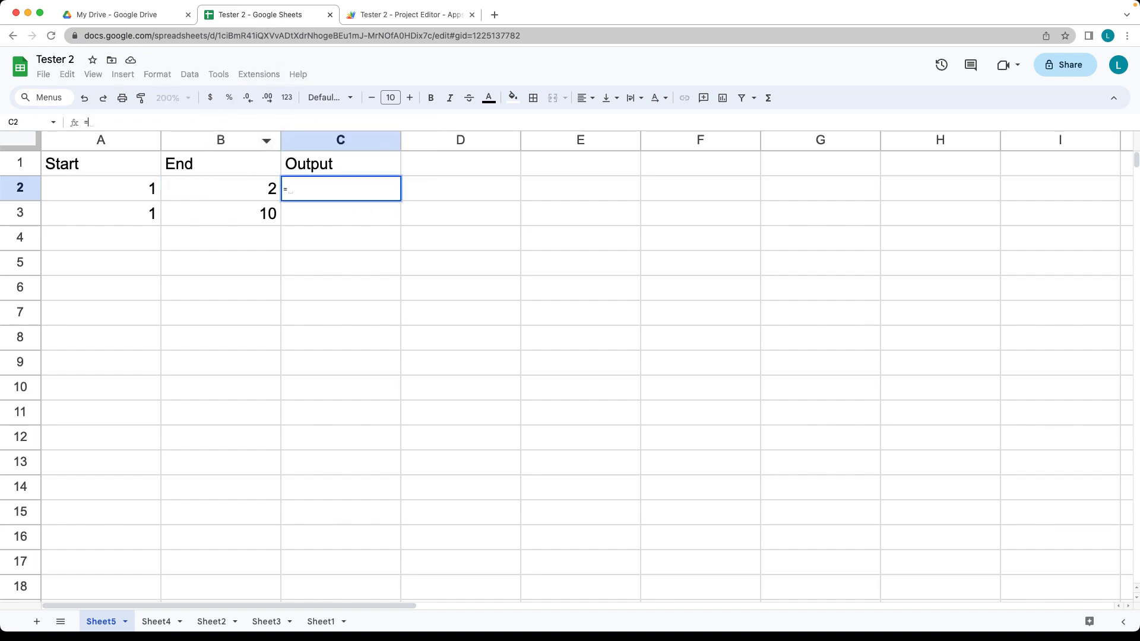
{"action": "type", "text": "SUM_OF_EVEN"}
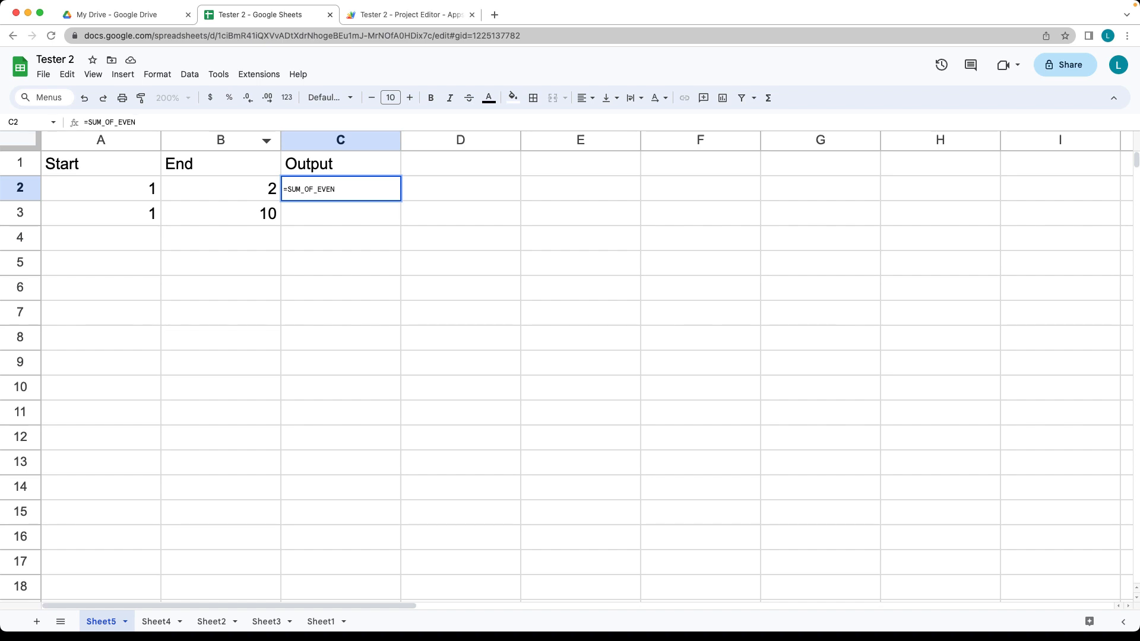
{"action": "type", "text": "()"}
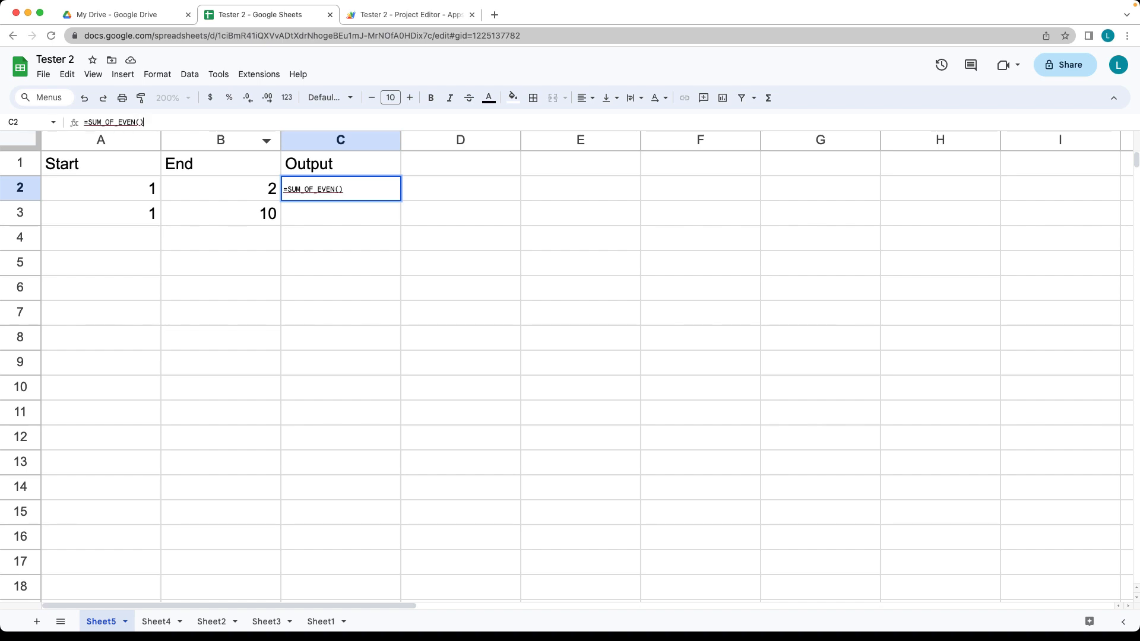
{"action": "mouse_move", "coordinate": [139, 201]}
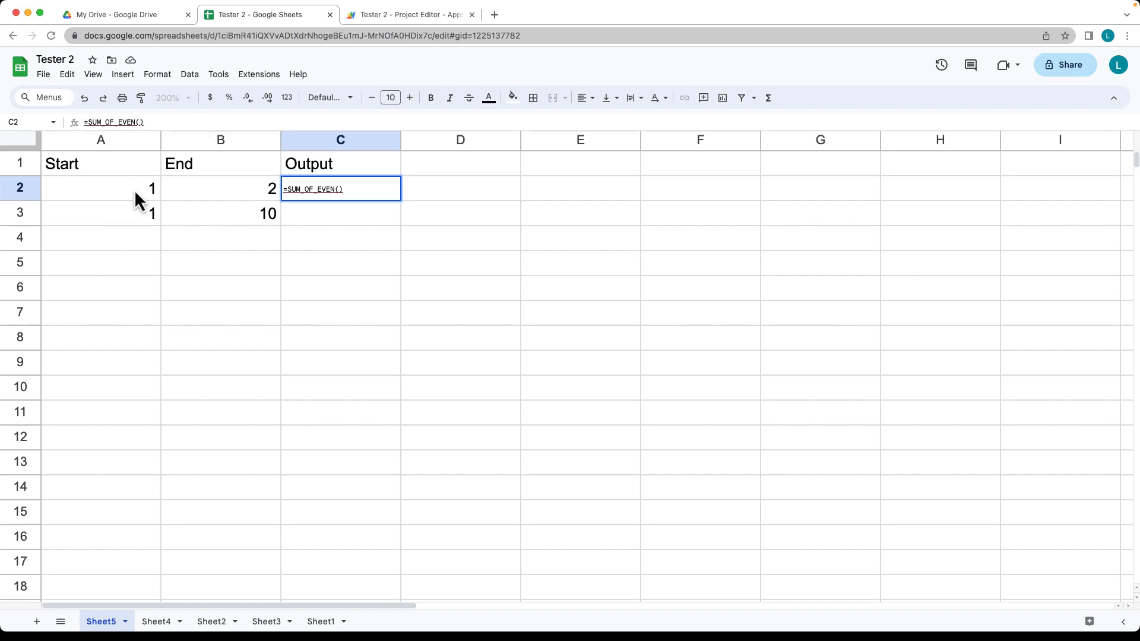
{"action": "left_click", "coordinate": [101, 188]}
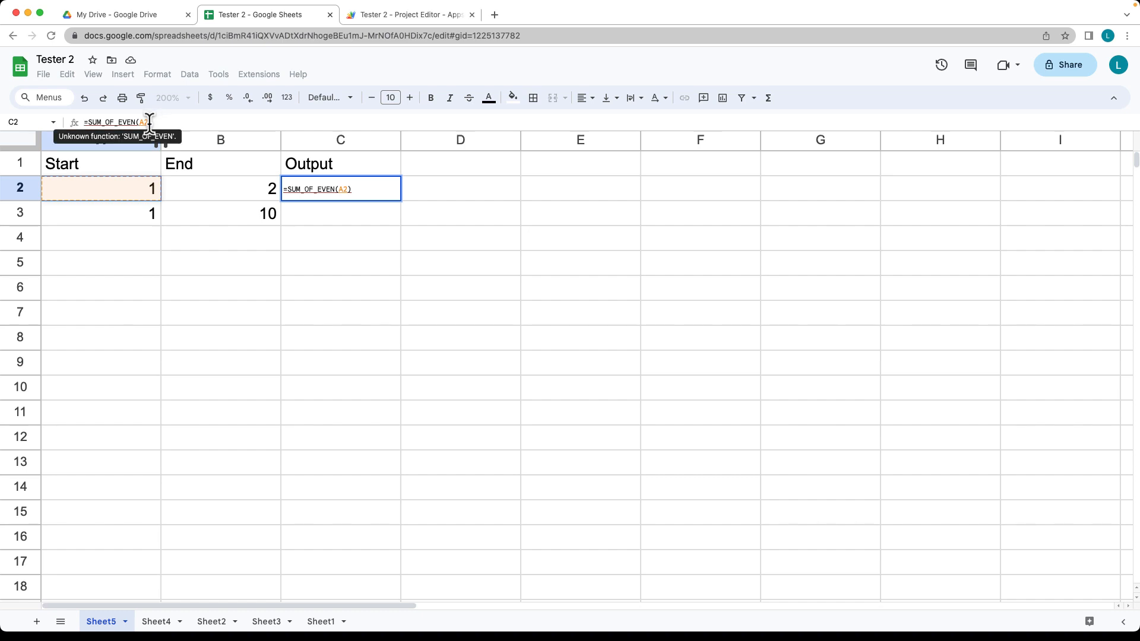
{"action": "type", "text": ",B2)"}
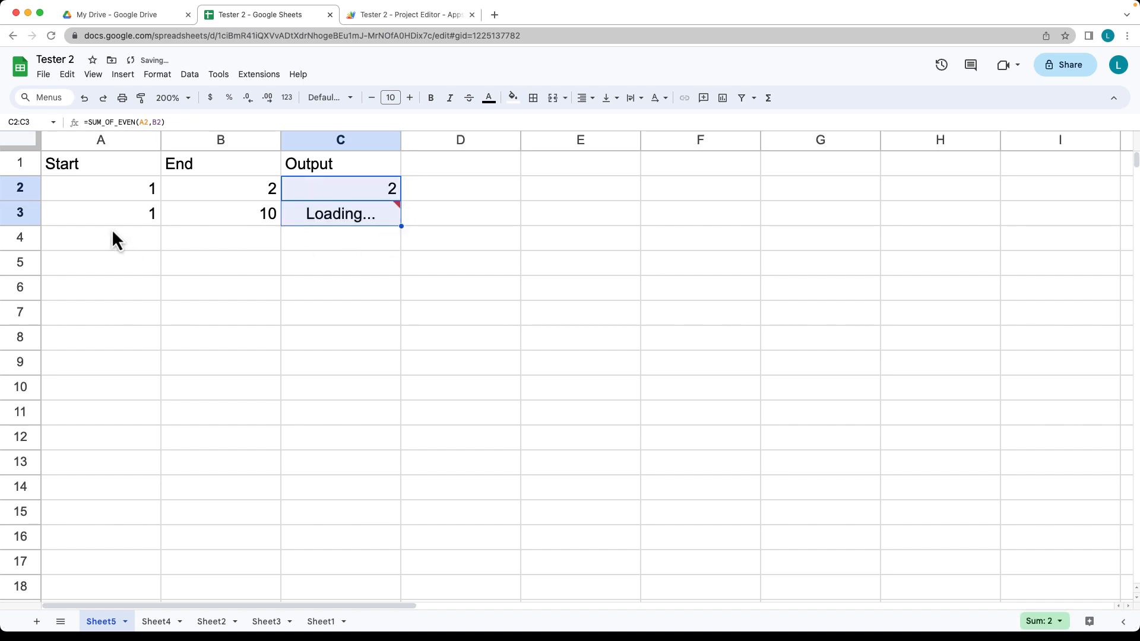
Step: Enter Start 2 and End 6 in the new row 4
{"action": "type", "text": "2"}
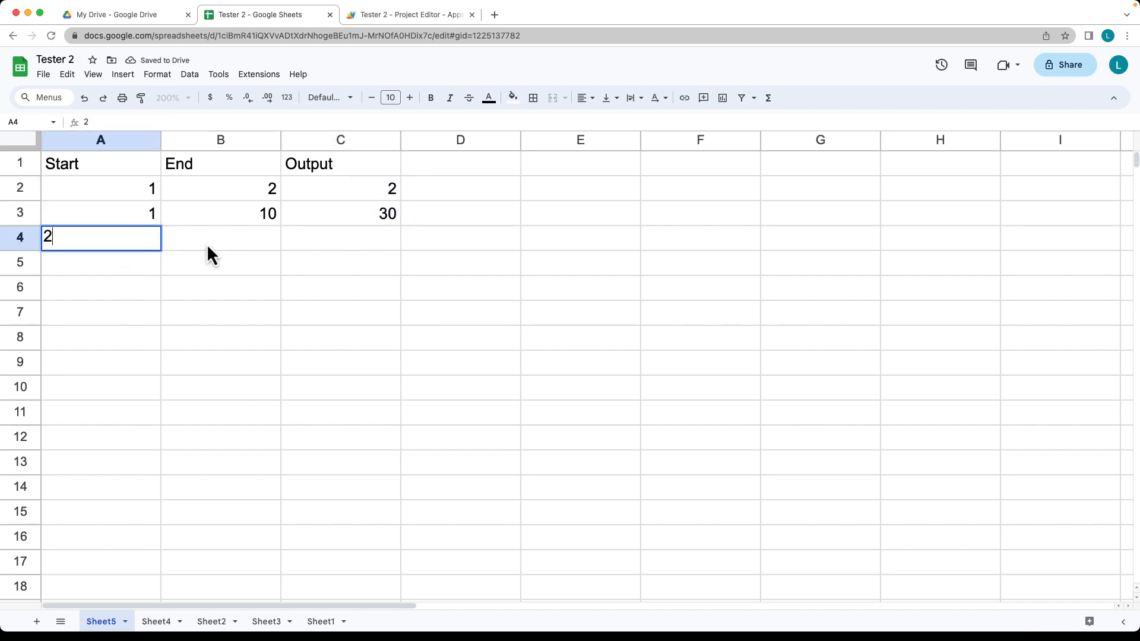
{"action": "type", "text": "6"}
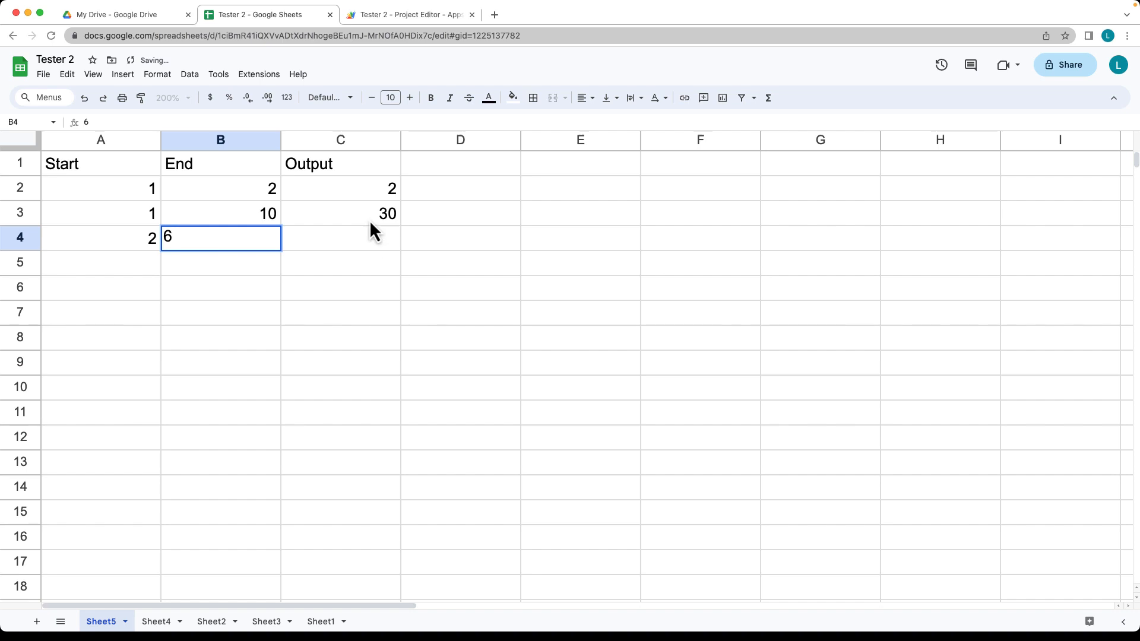
{"action": "key", "text": "enter"}
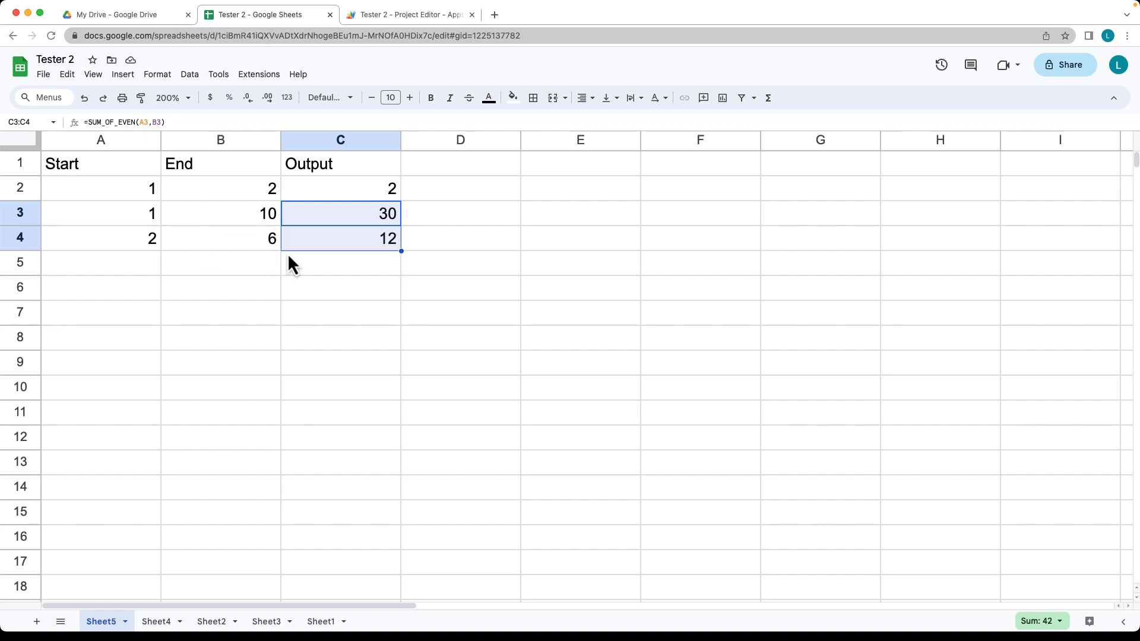
{"action": "mouse_move", "coordinate": [399, 260]}
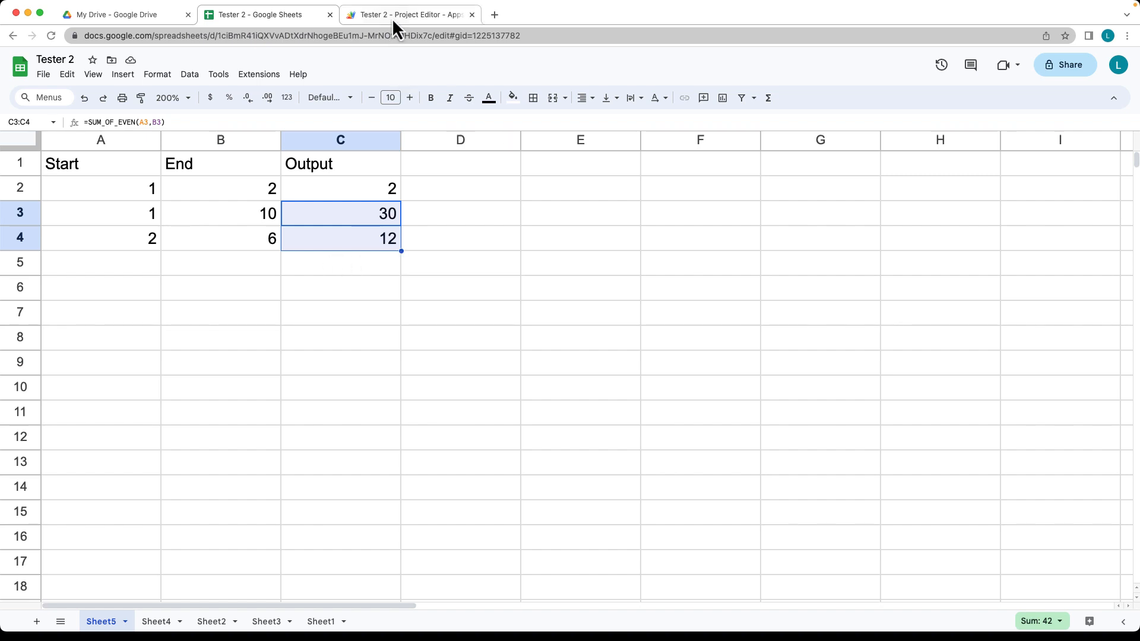
Step: Place 'sum += i;' before the even check so every number gets summed
{"action": "left_click", "coordinate": [409, 15]}
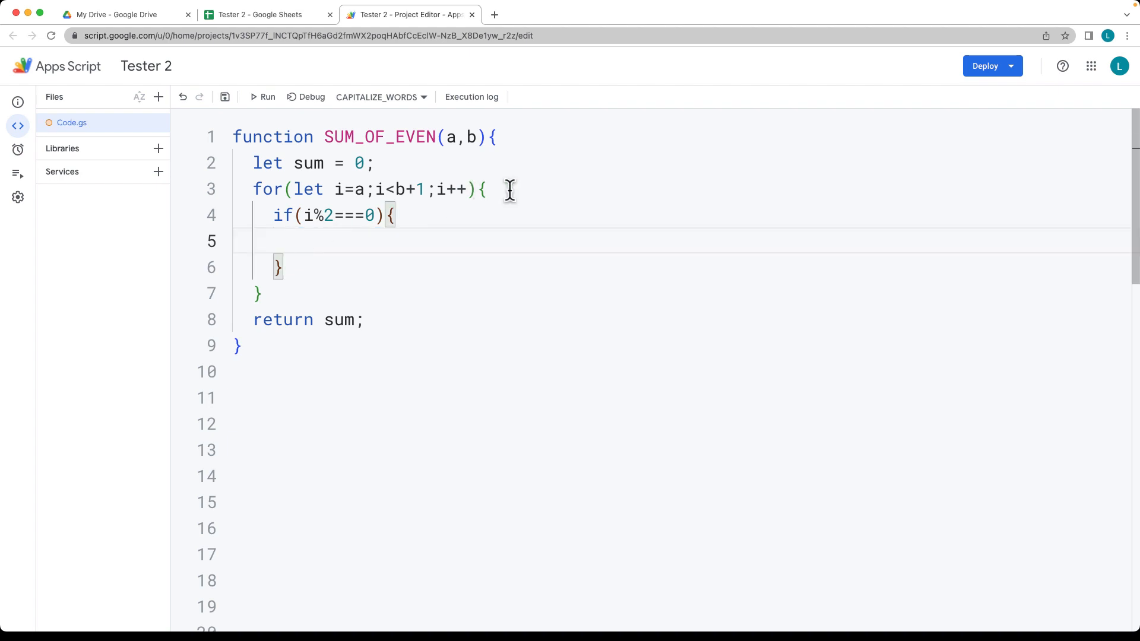
{"action": "type", "text": "sum += i;"}
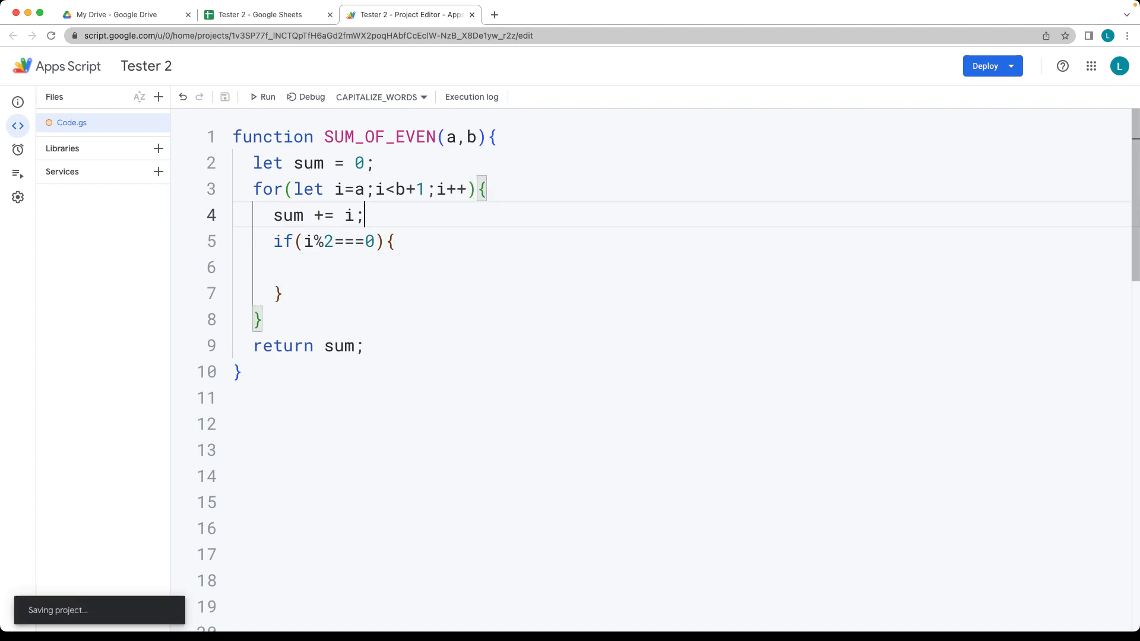
{"action": "left_click", "coordinate": [262, 14]}
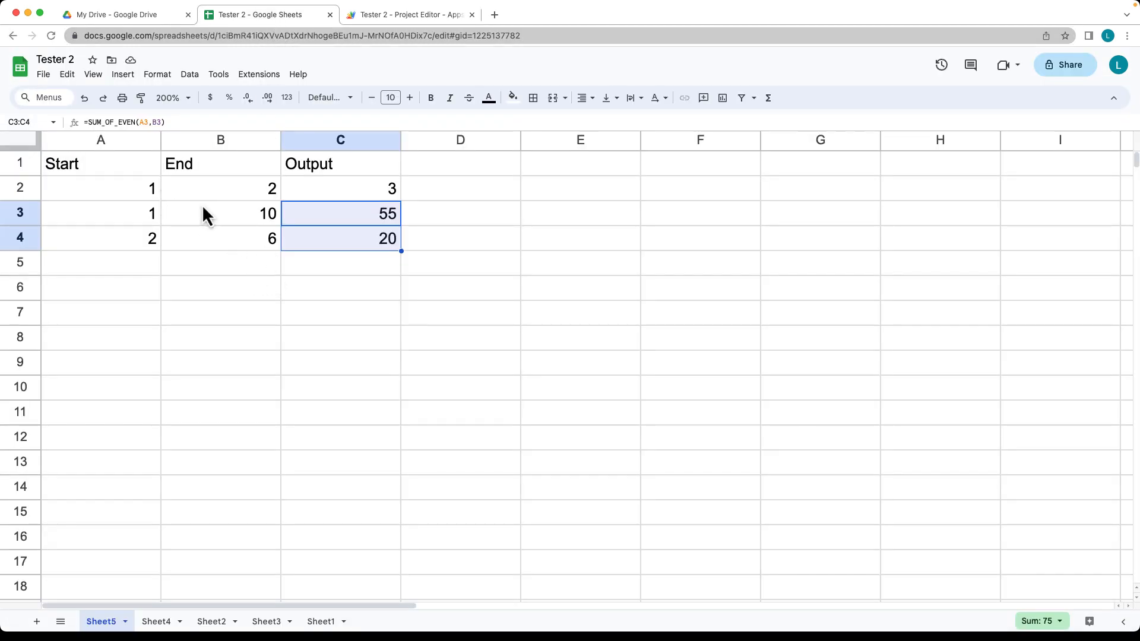
{"action": "mouse_move", "coordinate": [149, 202]}
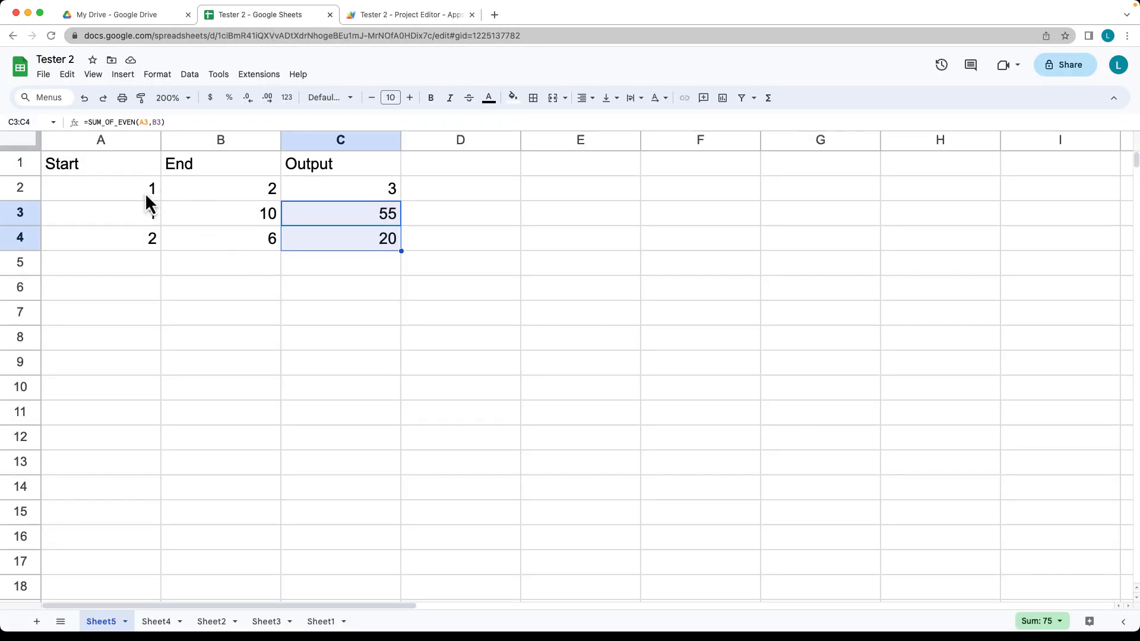
{"action": "type", "text": "1"}
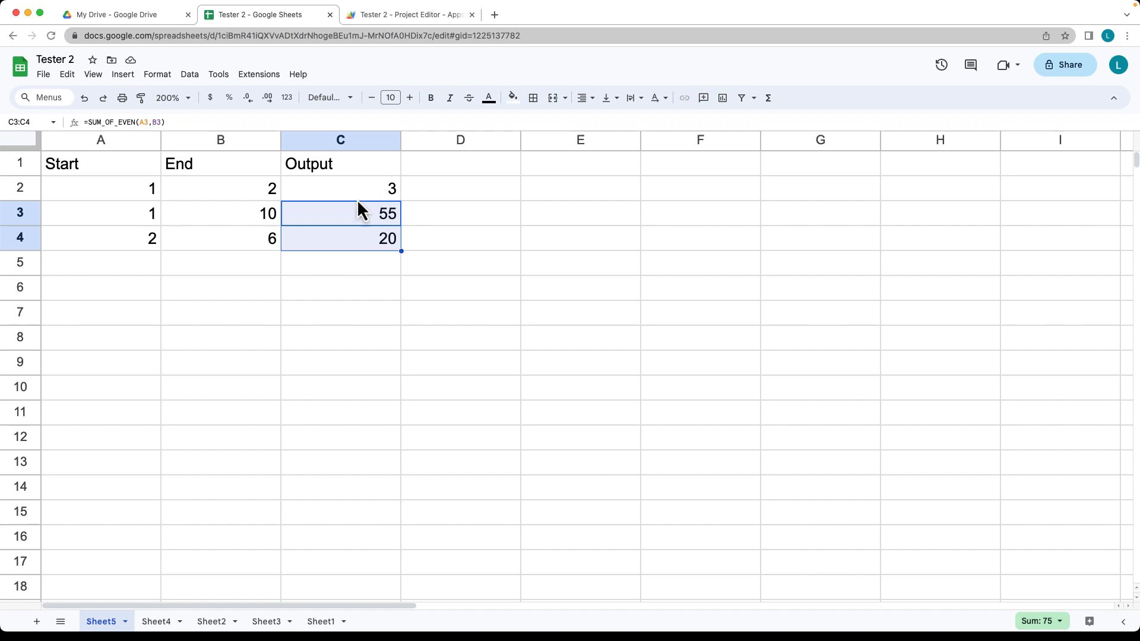
{"action": "mouse_move", "coordinate": [249, 227]}
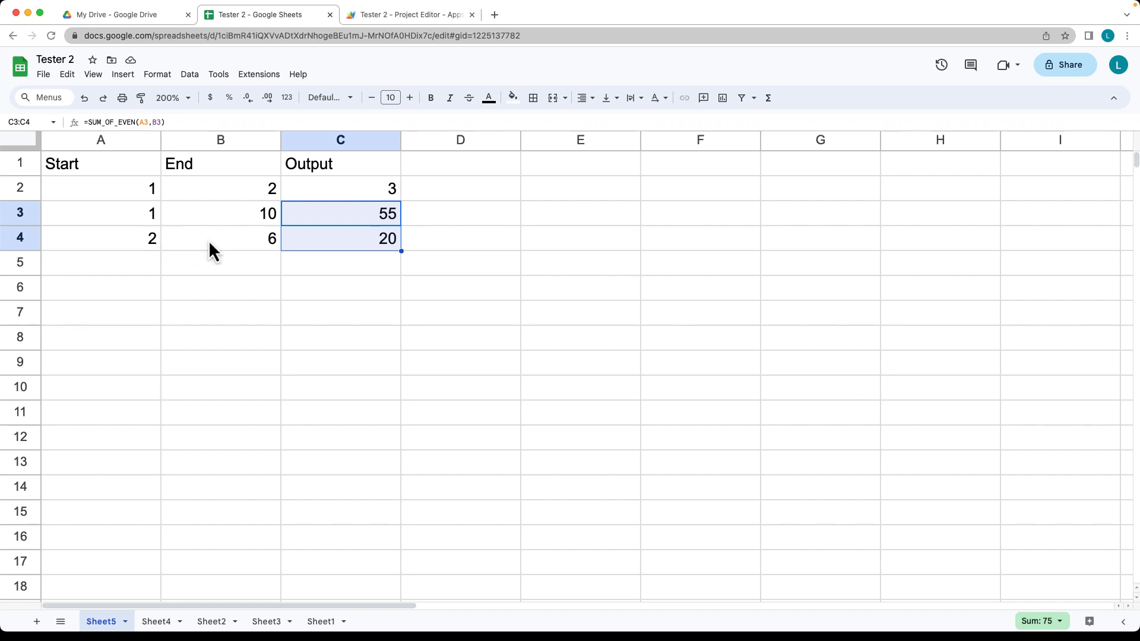
{"action": "mouse_move", "coordinate": [155, 278]}
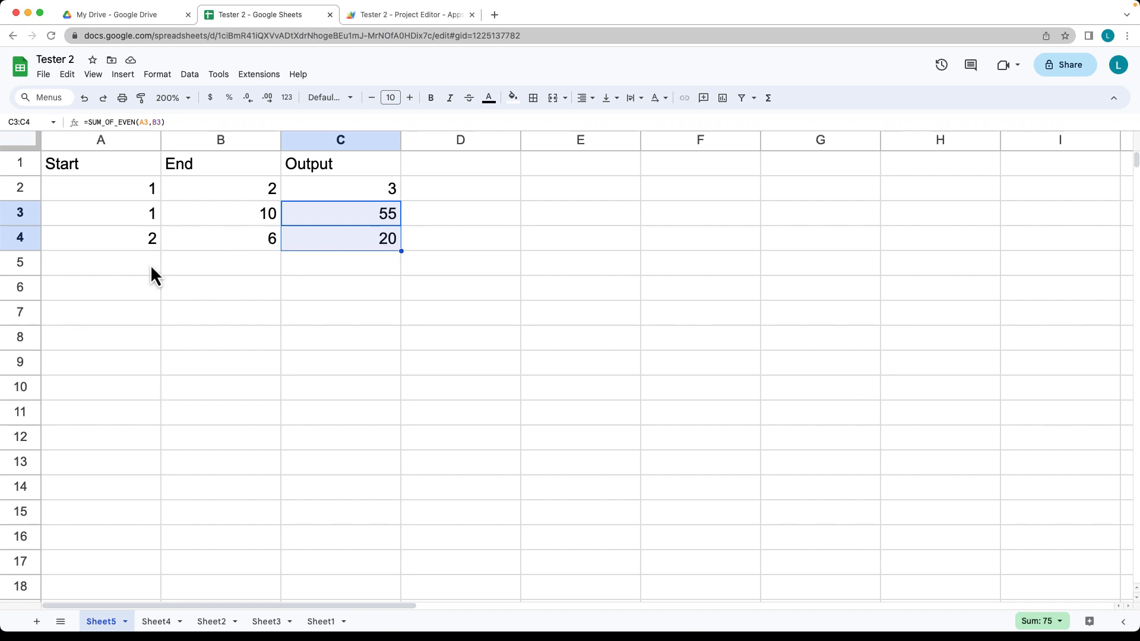
{"action": "type", "text": "3"}
{"action": "left_click", "coordinate": [221, 263]}
{"action": "type", "text": "5"}
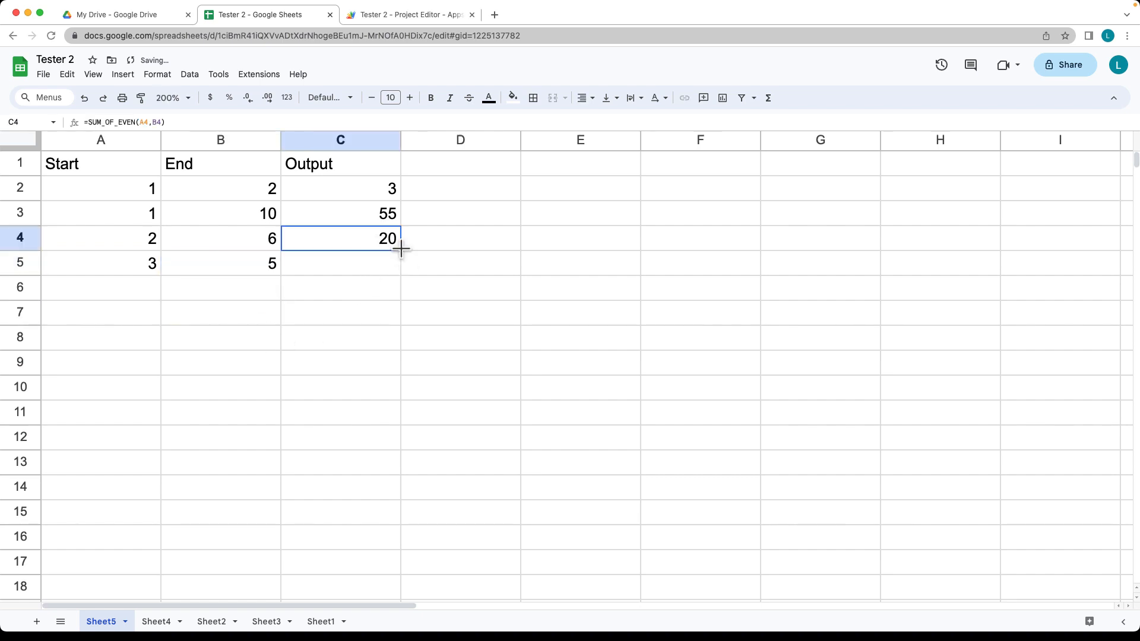
Step: Fill the Output formula down from C4 to C5 and check its formula
{"action": "left_click_drag", "start_coordinate": [401, 250], "coordinate": [401, 263]}
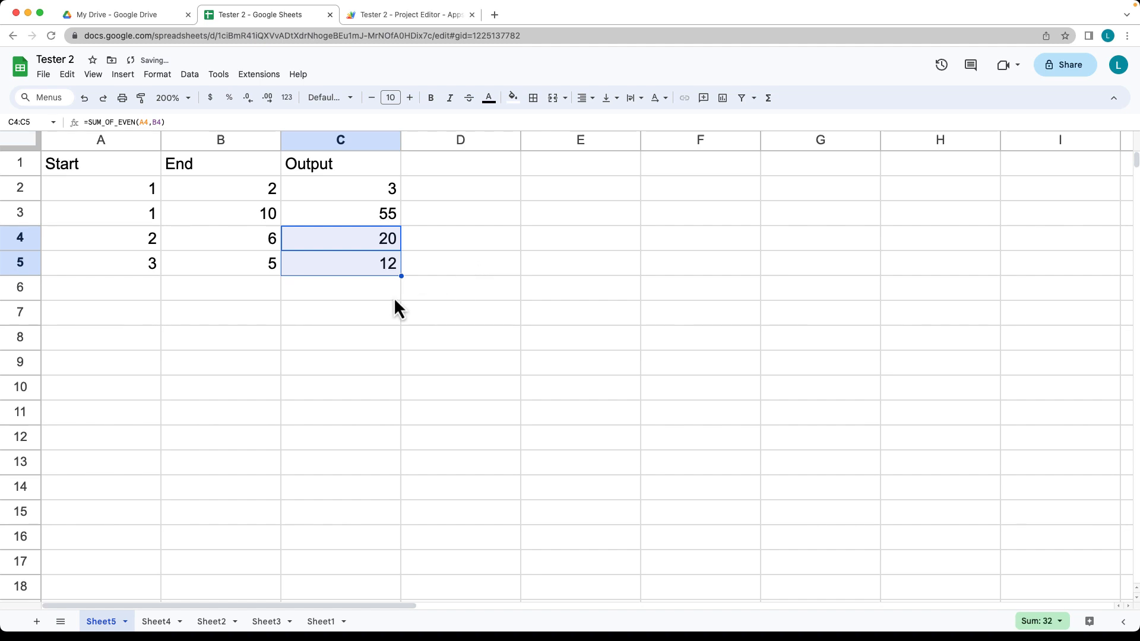
{"action": "left_click", "coordinate": [341, 263]}
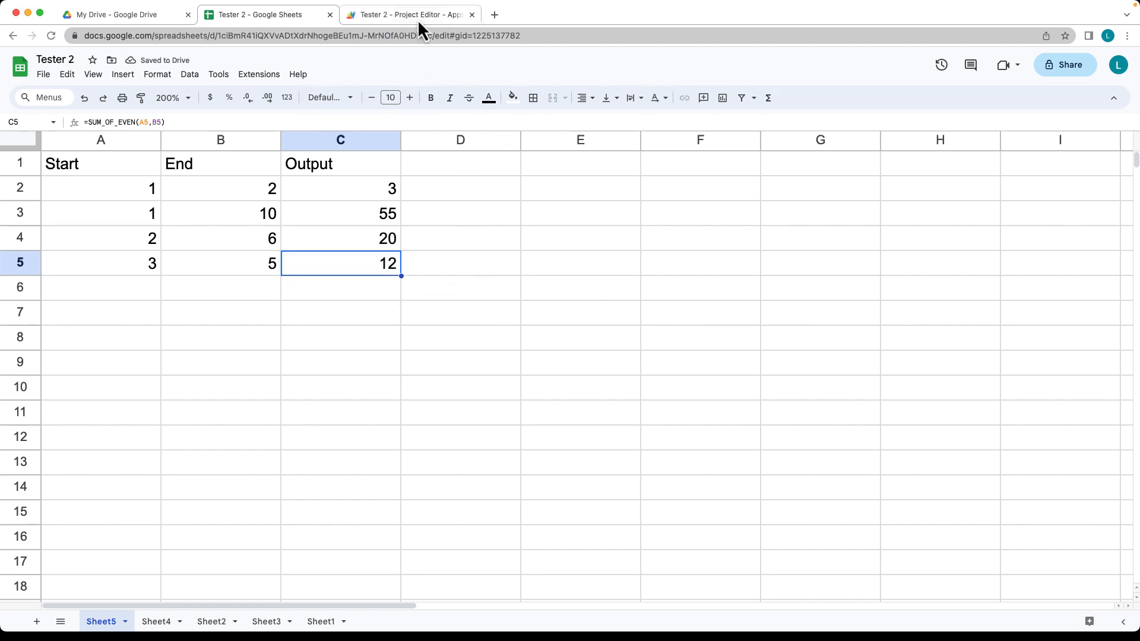
{"action": "left_click", "coordinate": [407, 14]}
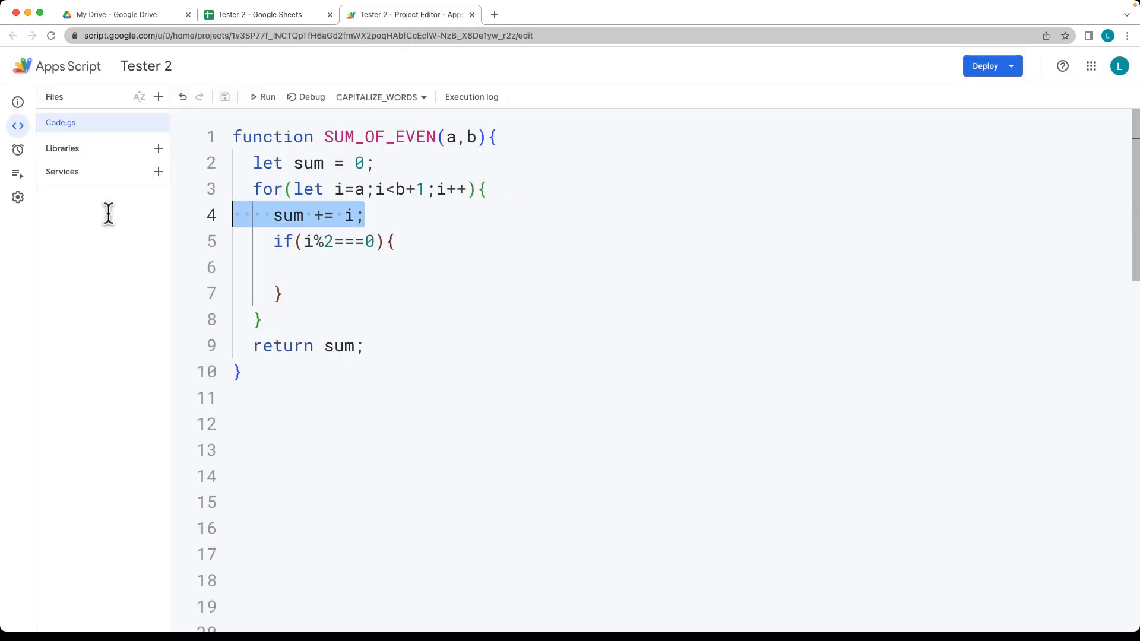